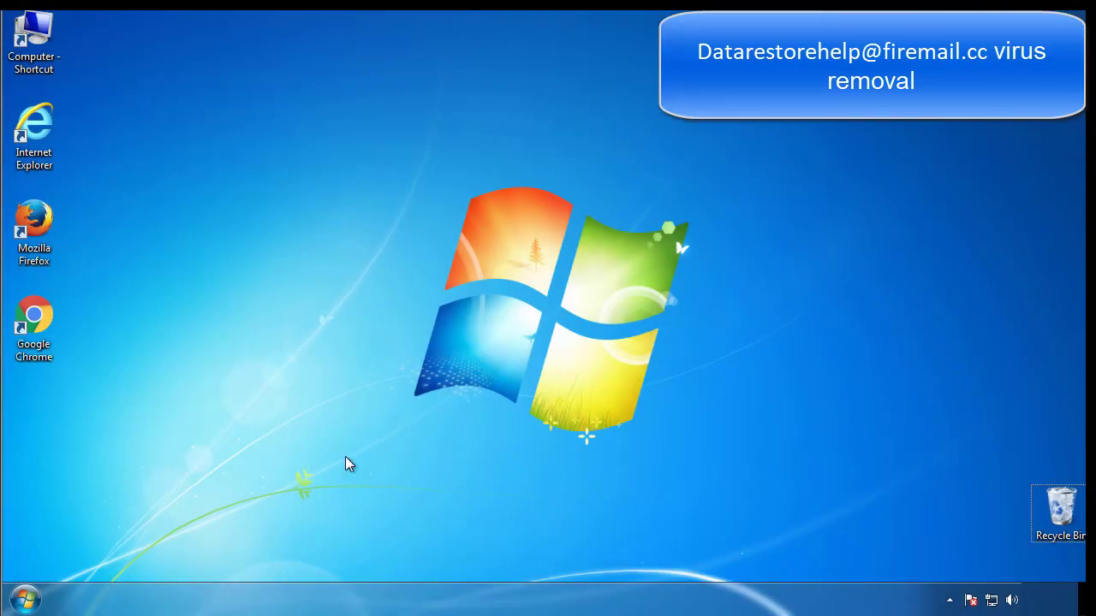
- Launch msconfig and enable Safe boot (Minimal) on the Boot tab, then confirm
left_click(24, 598)
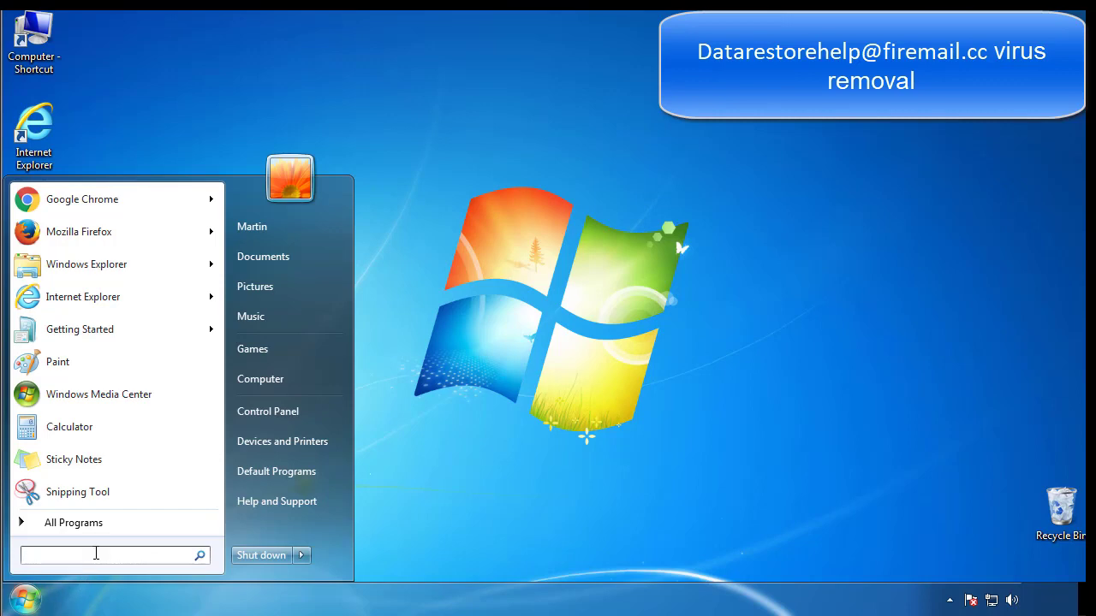
type("mscon")
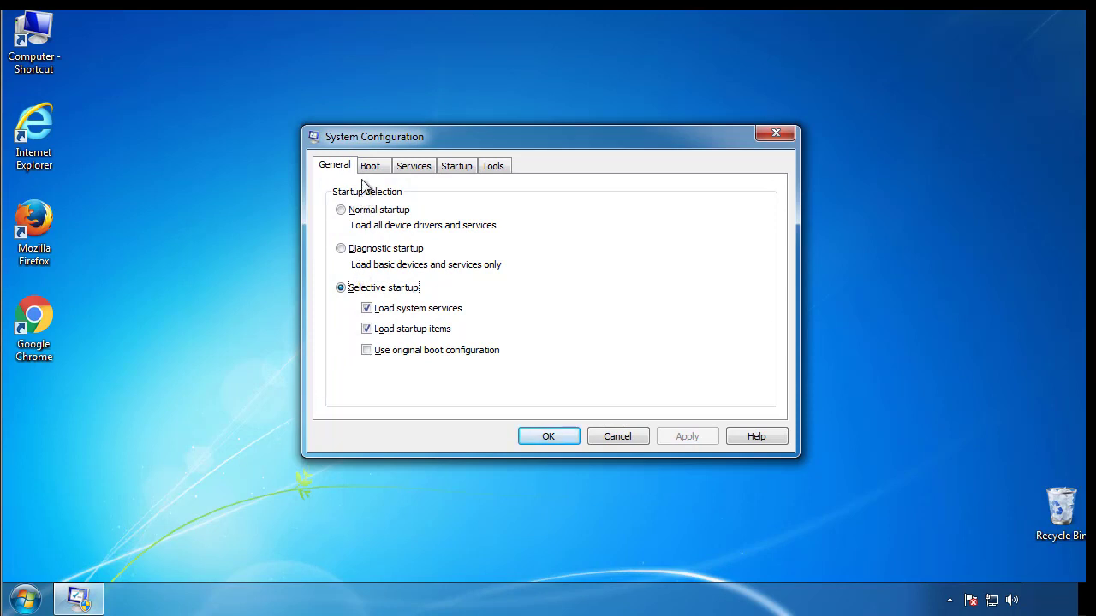
left_click(370, 165)
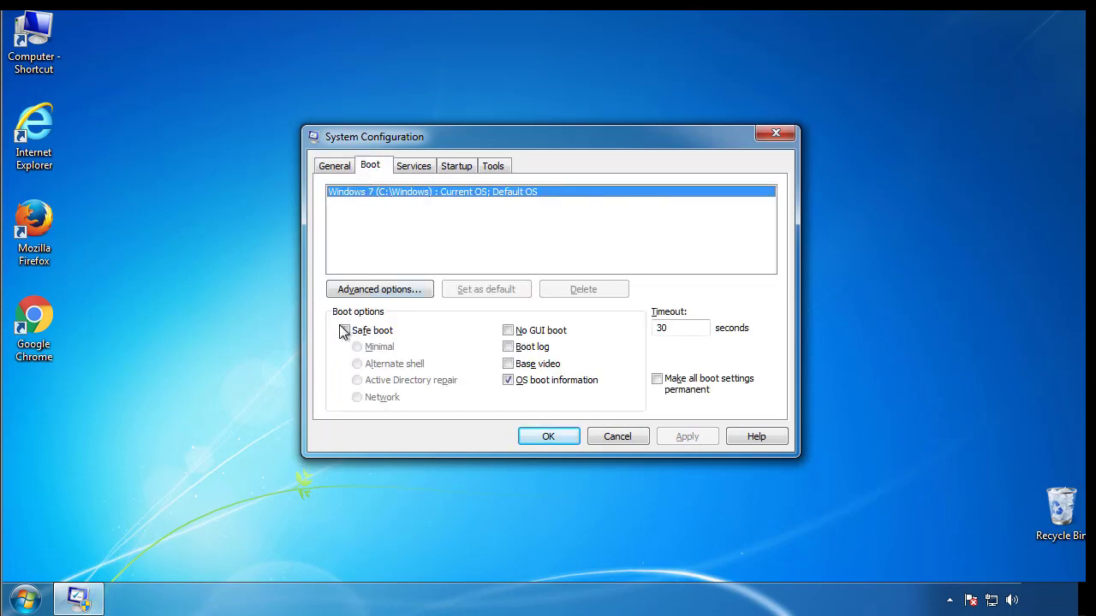
left_click(344, 331)
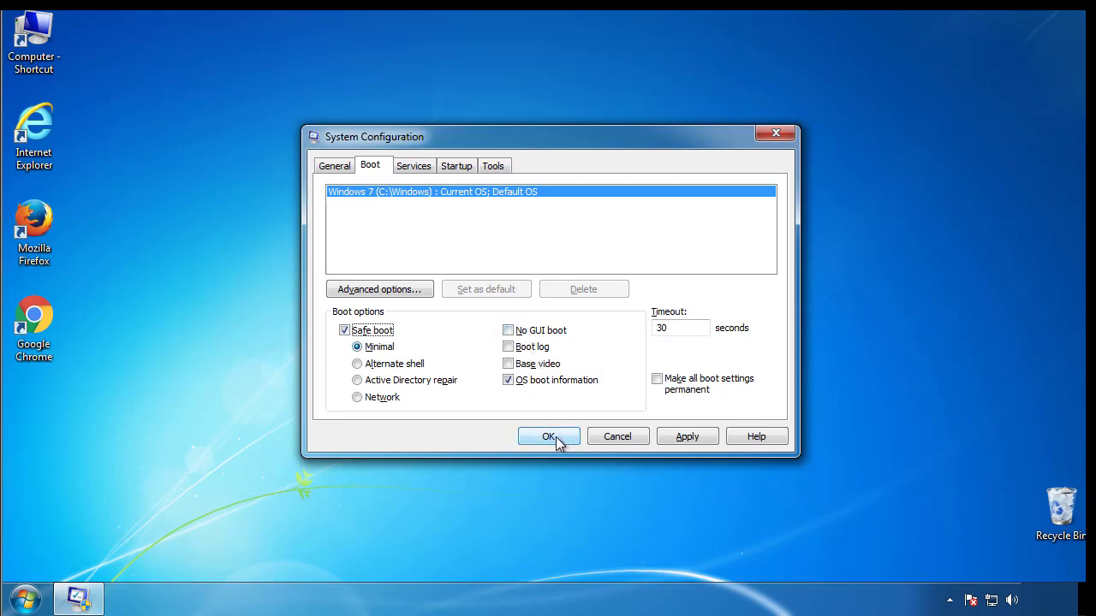
left_click(548, 436)
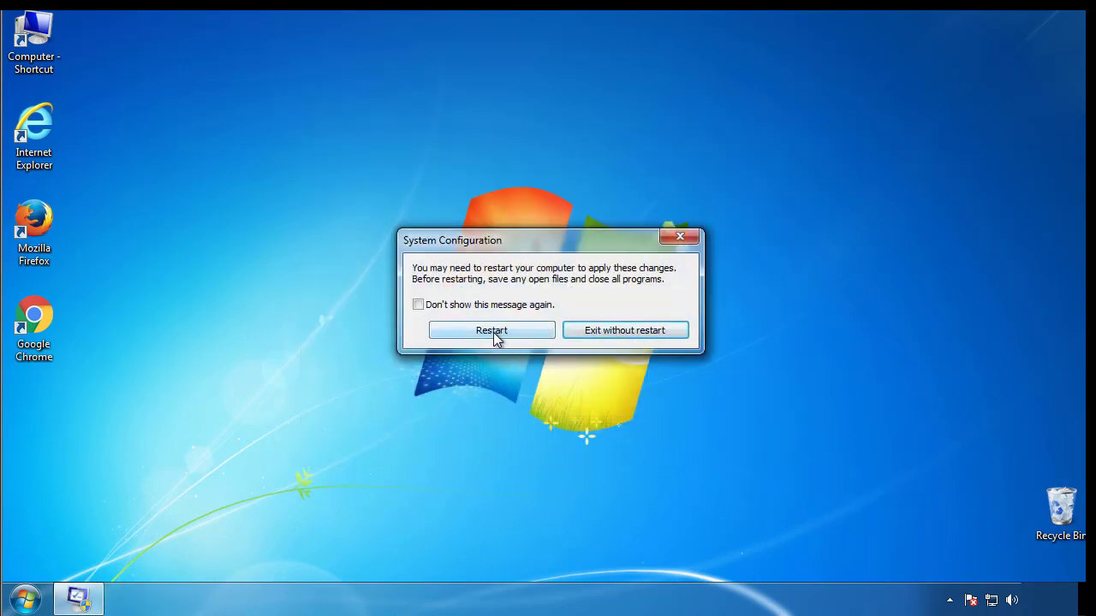
- Restart into Safe Mode, close Windows Help, and check then close Control Panel's Folder Options
left_click(491, 331)
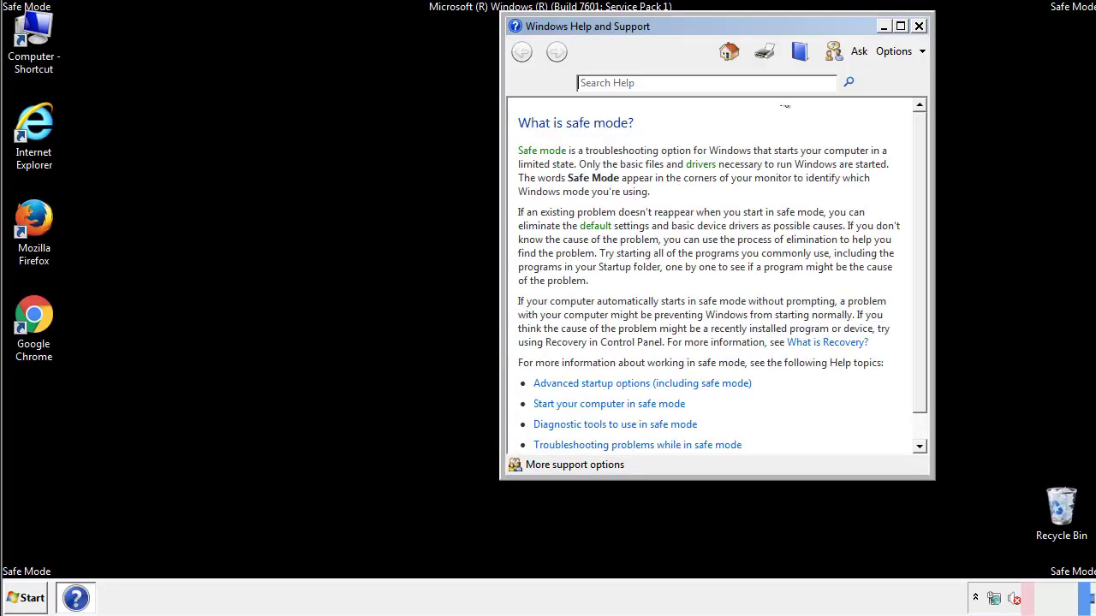
left_click(918, 26)
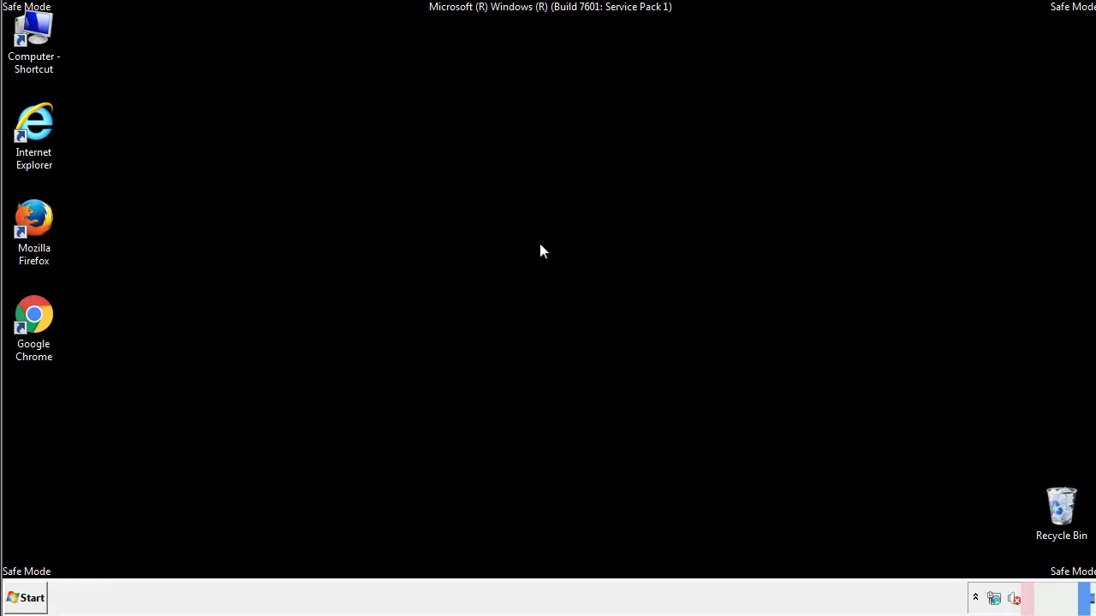
left_click(25, 598)
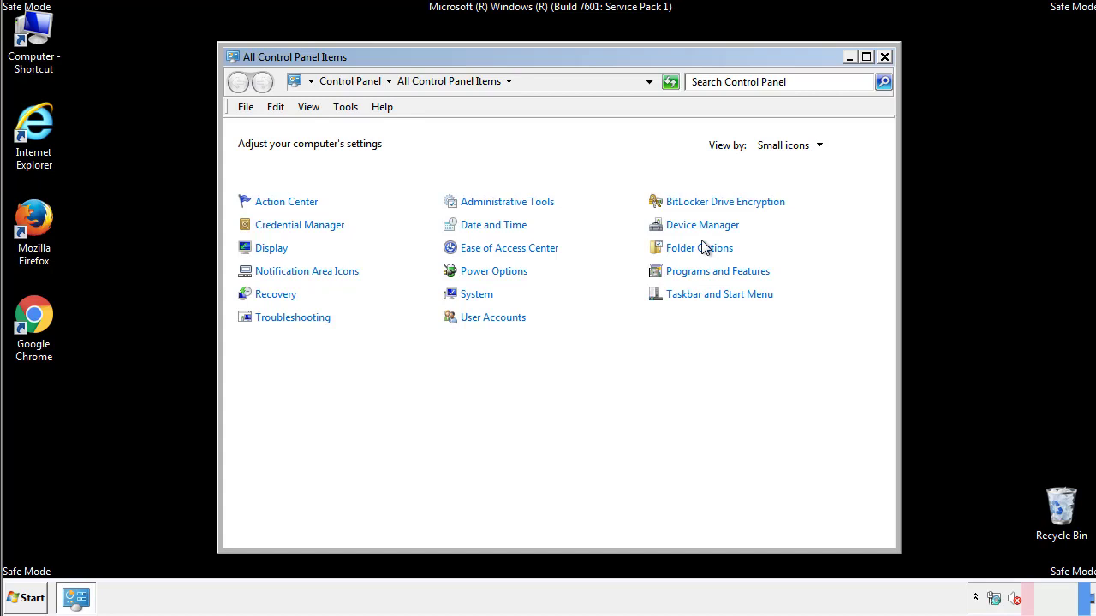
left_click(699, 247)
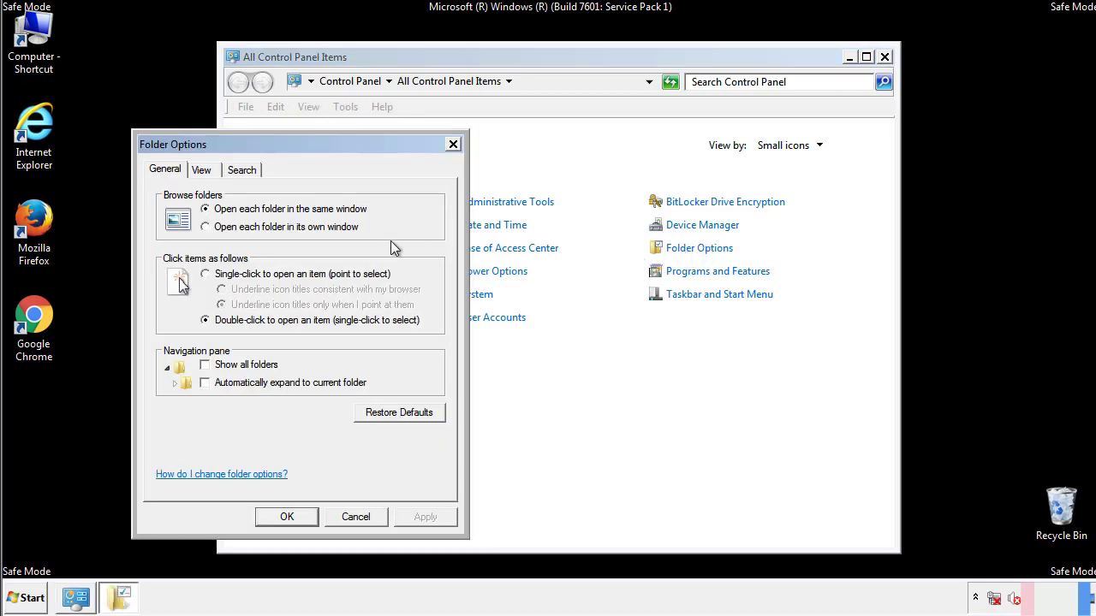
left_click(201, 169)
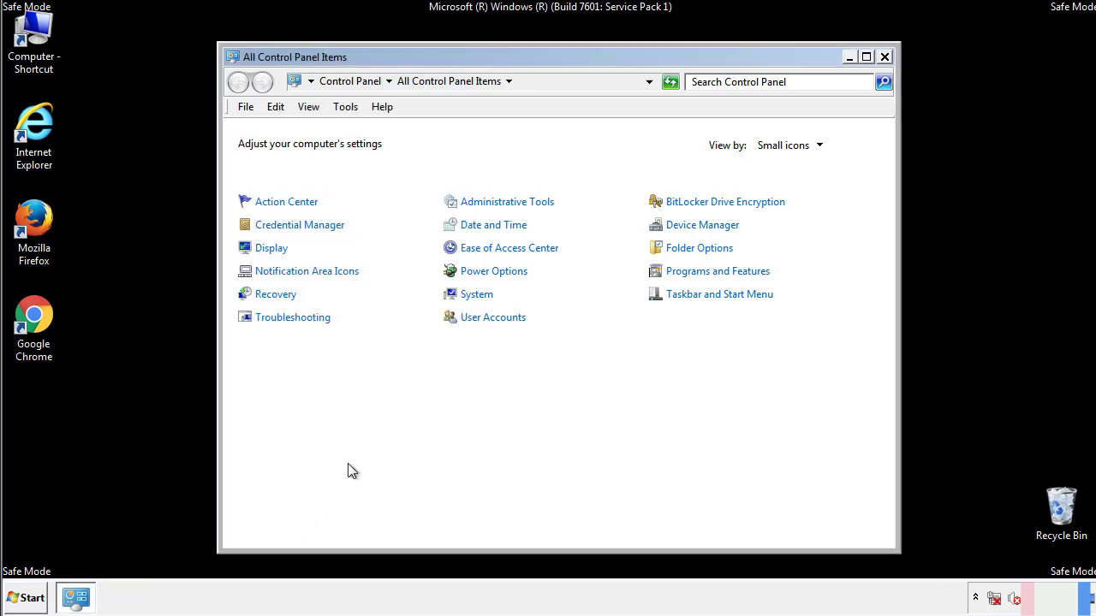
left_click(884, 57)
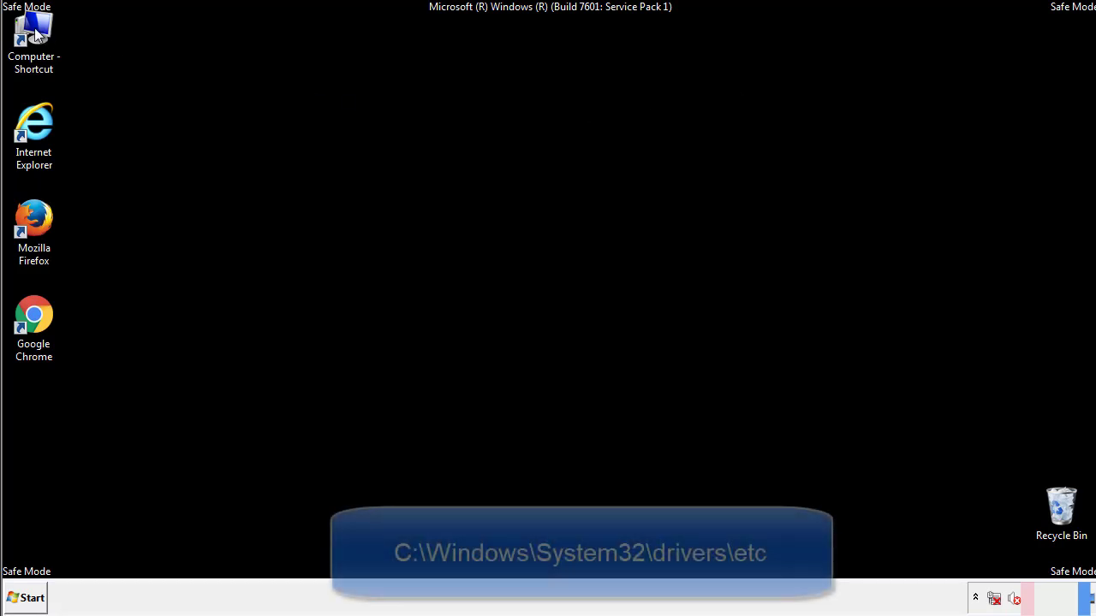
- Browse from Computer to the C:\Windows\System32\drivers\etc folder
double_click(34, 39)
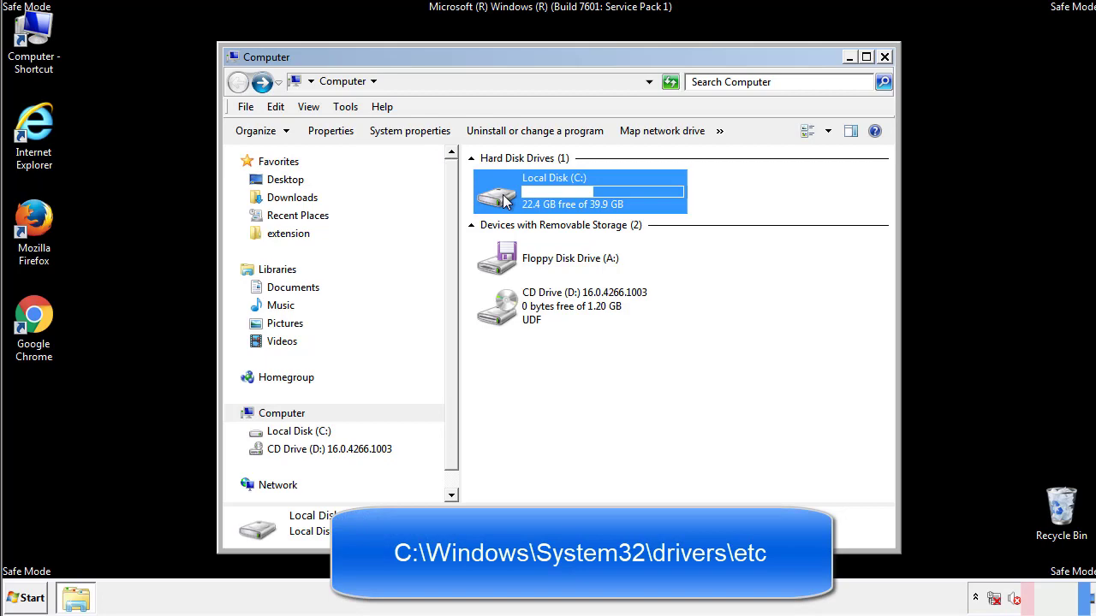
double_click(580, 191)
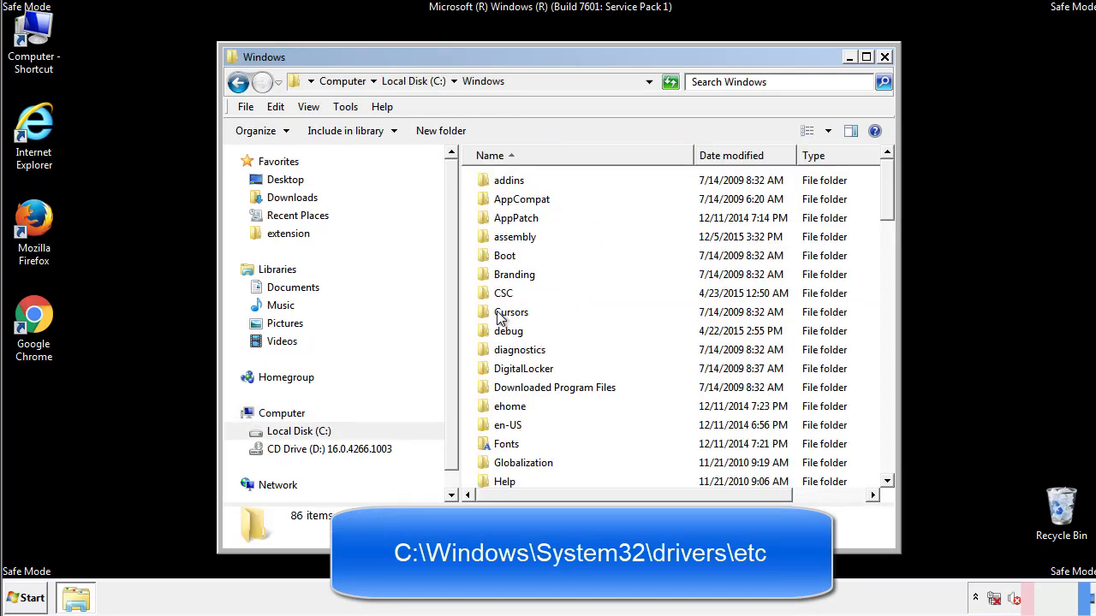
scroll("down", 3)
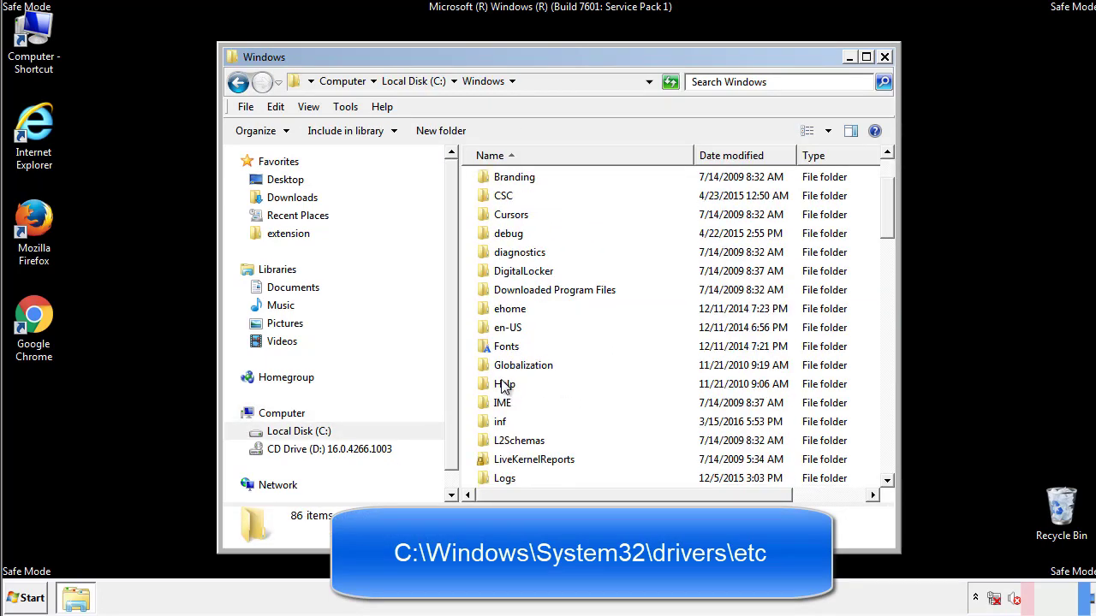
scroll("down", 3)
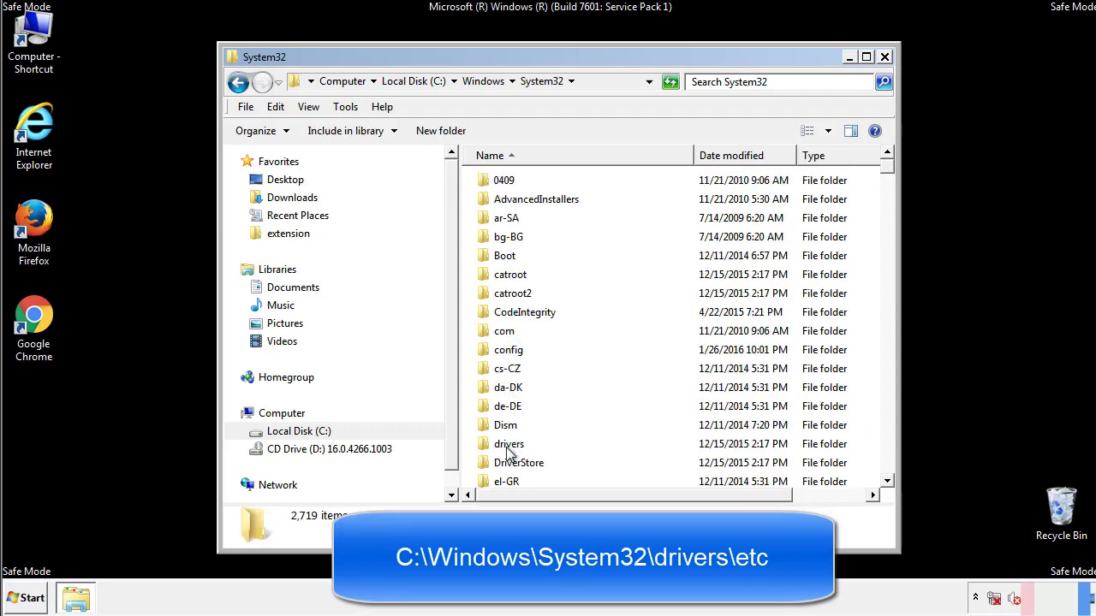
double_click(509, 443)
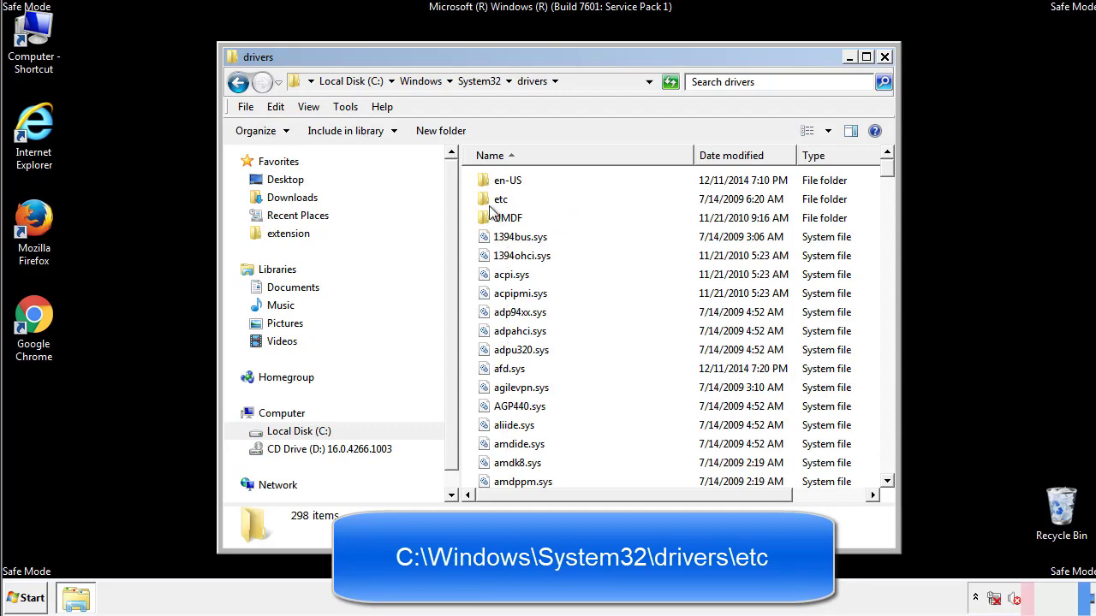
double_click(500, 199)
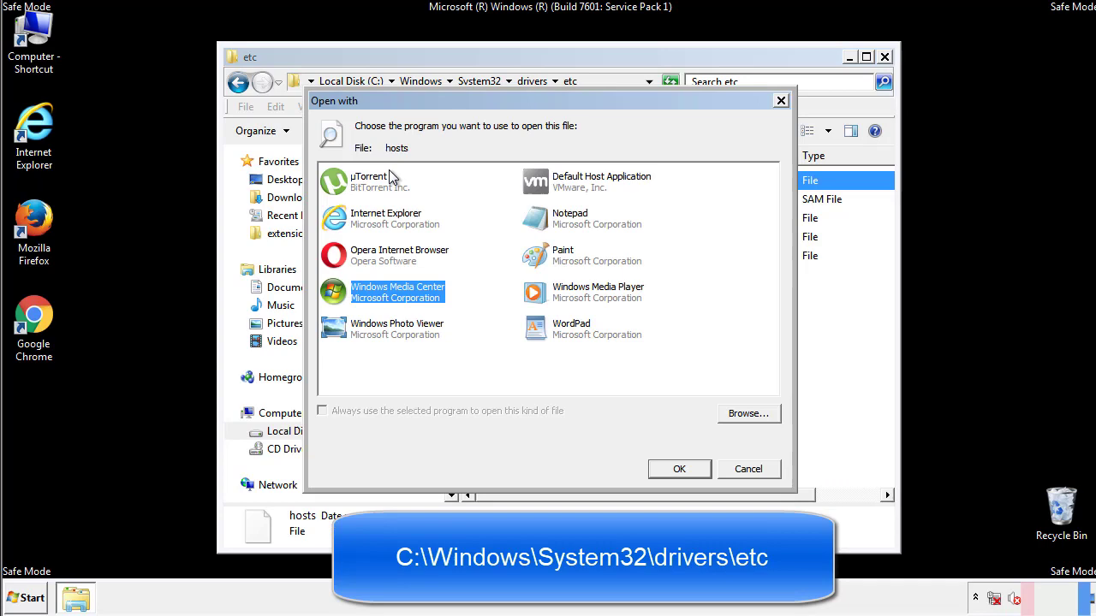
mouse_move(555, 223)
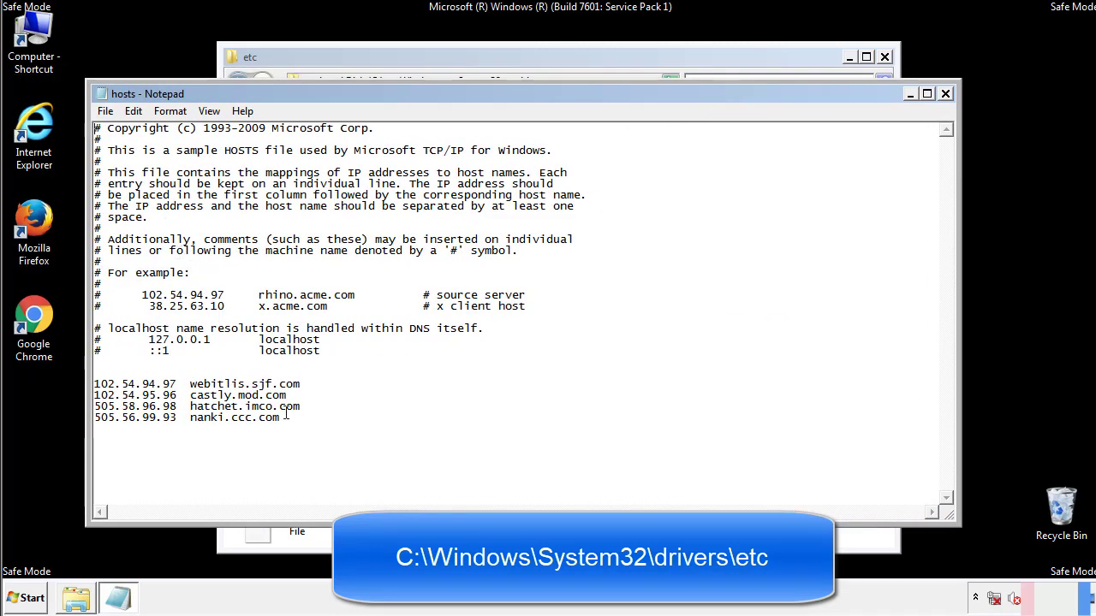
mouse_move(323, 414)
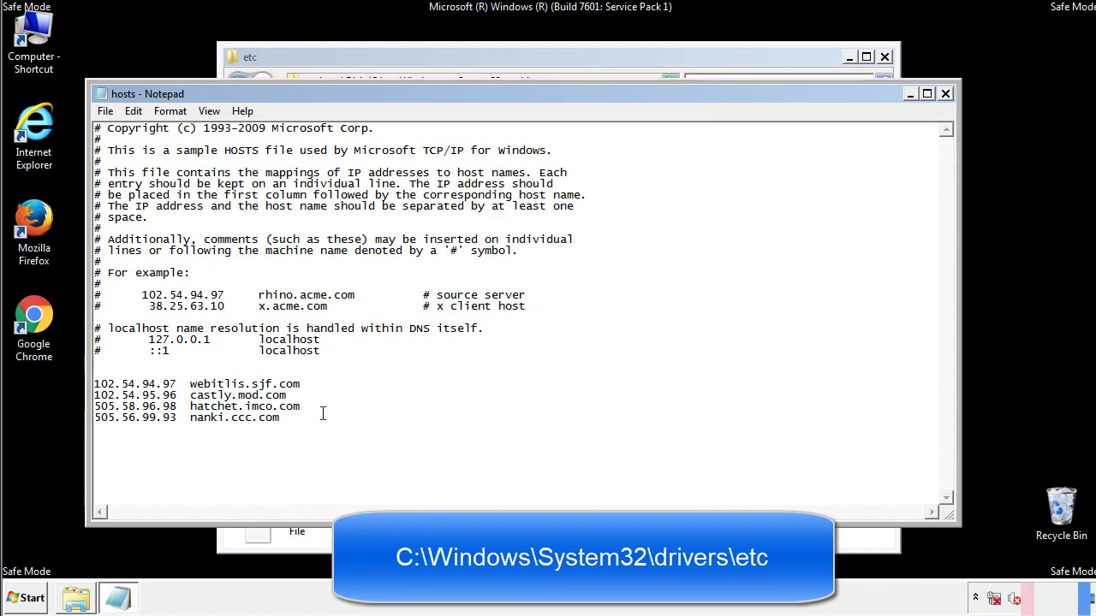
- Delete the four added redirect lines from hosts, then close Notepad and the etc window
left_click_drag(95, 383, 301, 420)
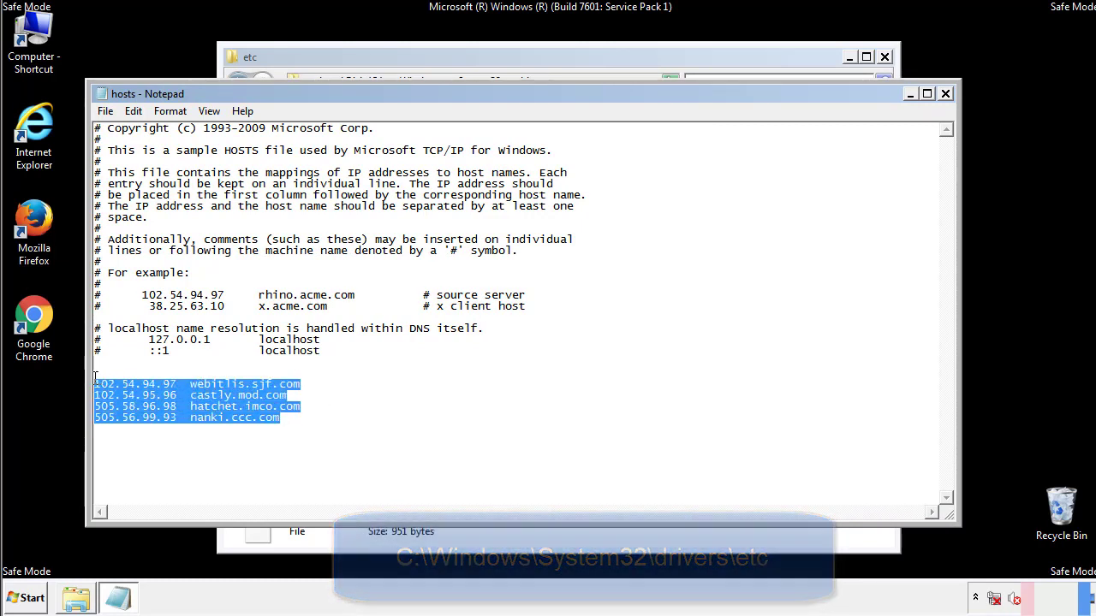
key("Delete")
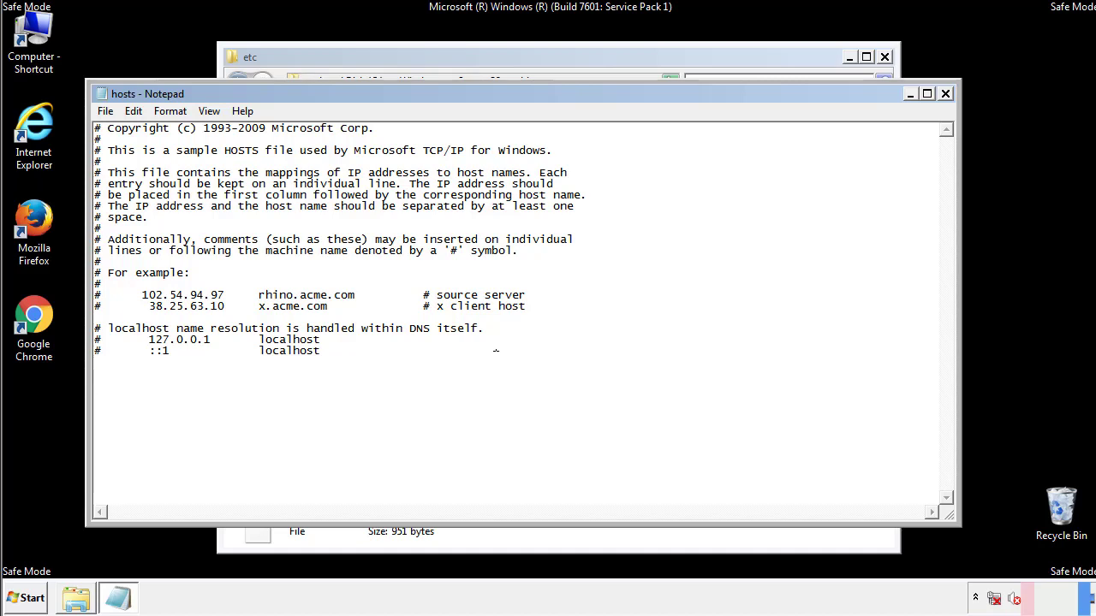
mouse_move(946, 94)
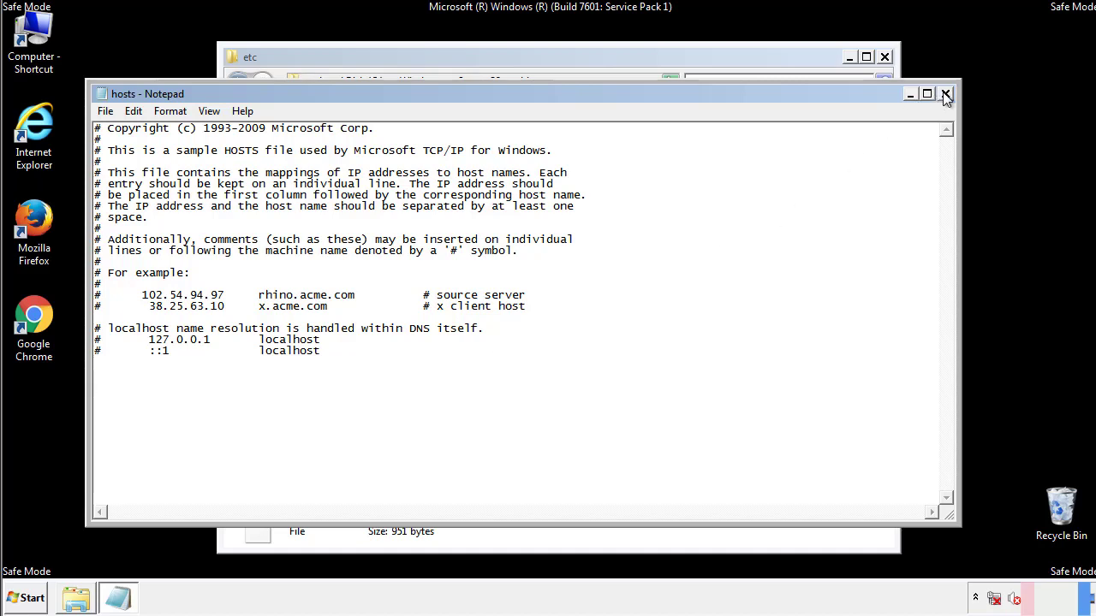
left_click(945, 93)
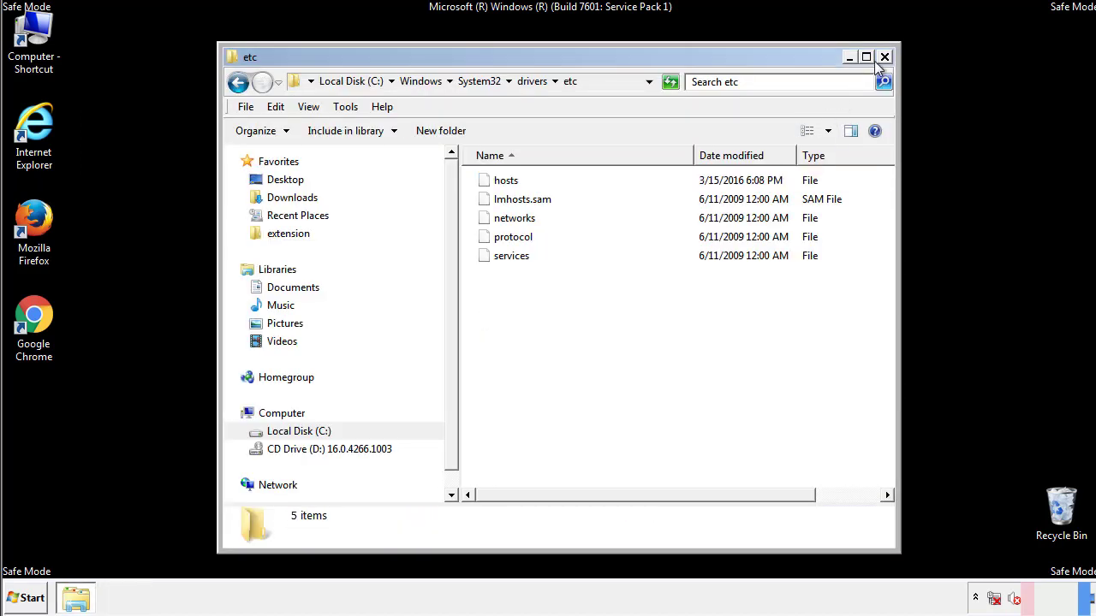
left_click(884, 56)
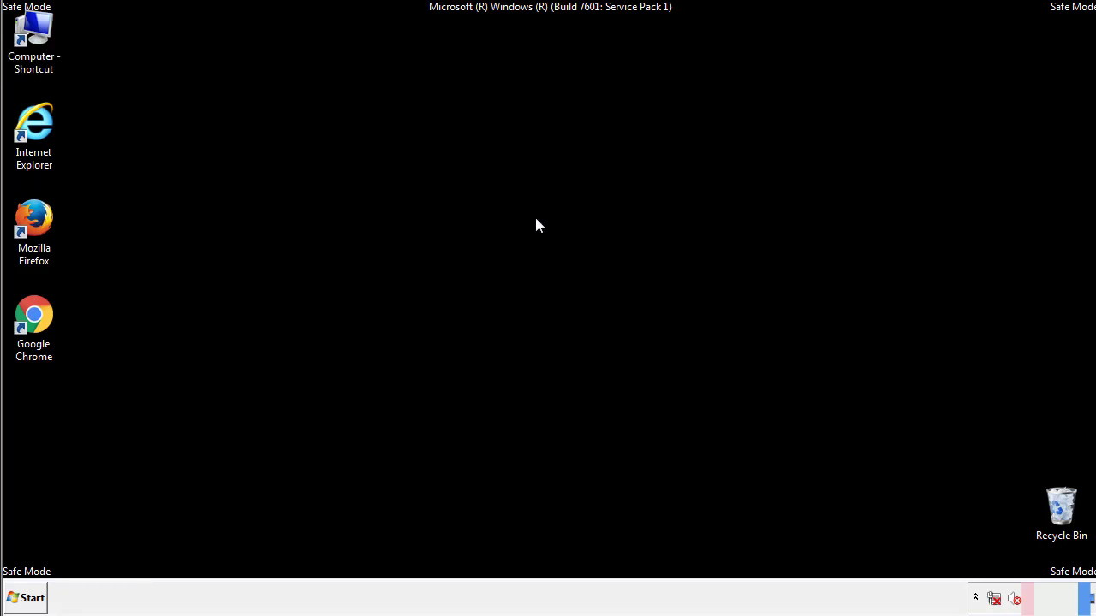
- Delete suspicious Startup folder shortcuts, keeping Adobe Acrobat, OneDrive and RealTech HD
left_click(24, 597)
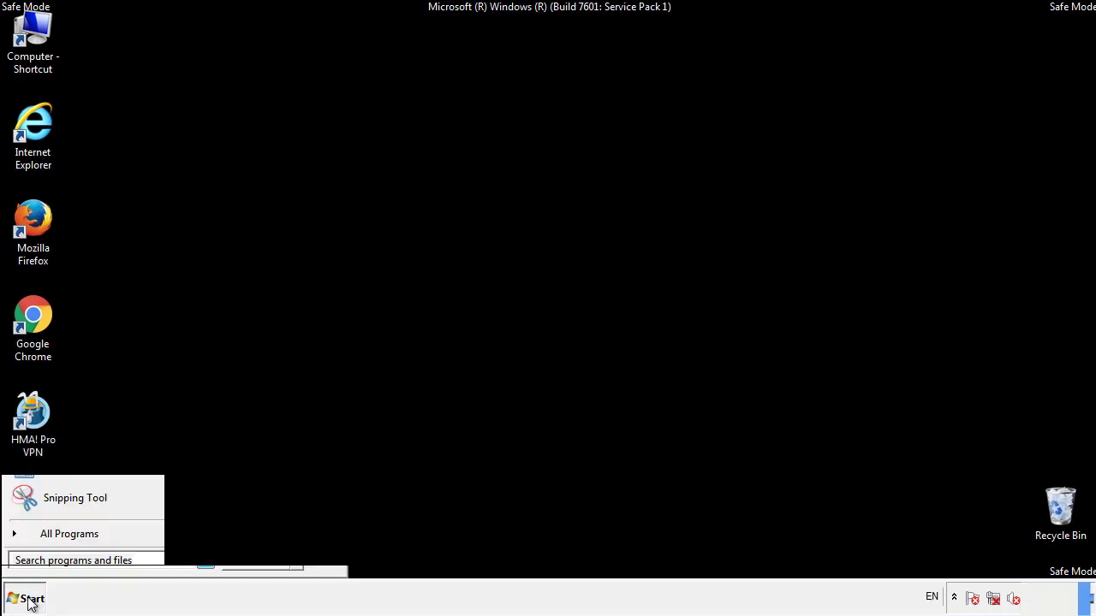
left_click(68, 533)
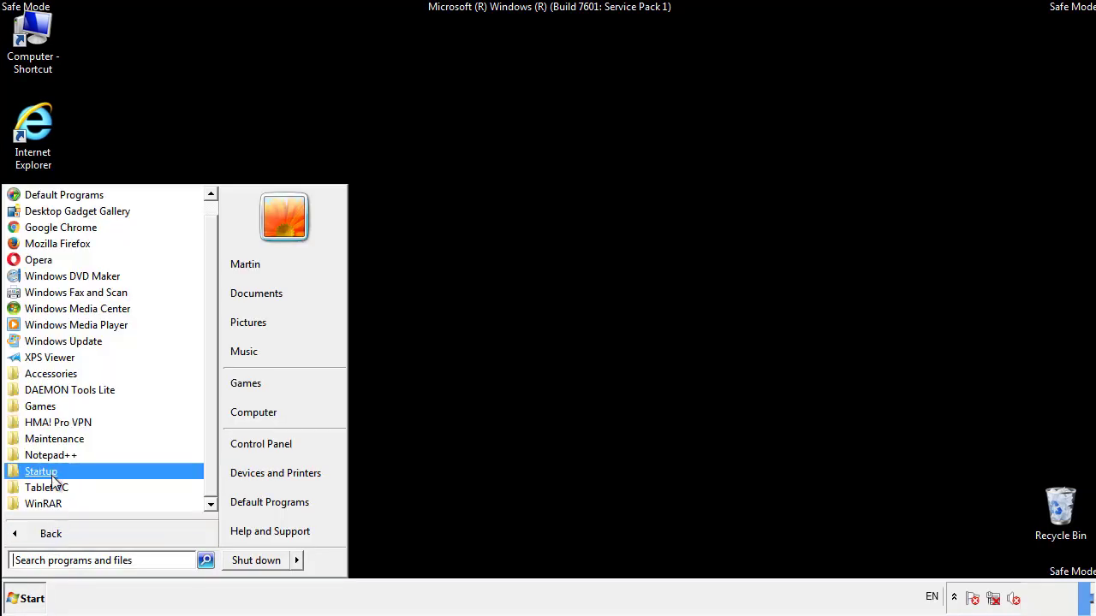
right_click(41, 470)
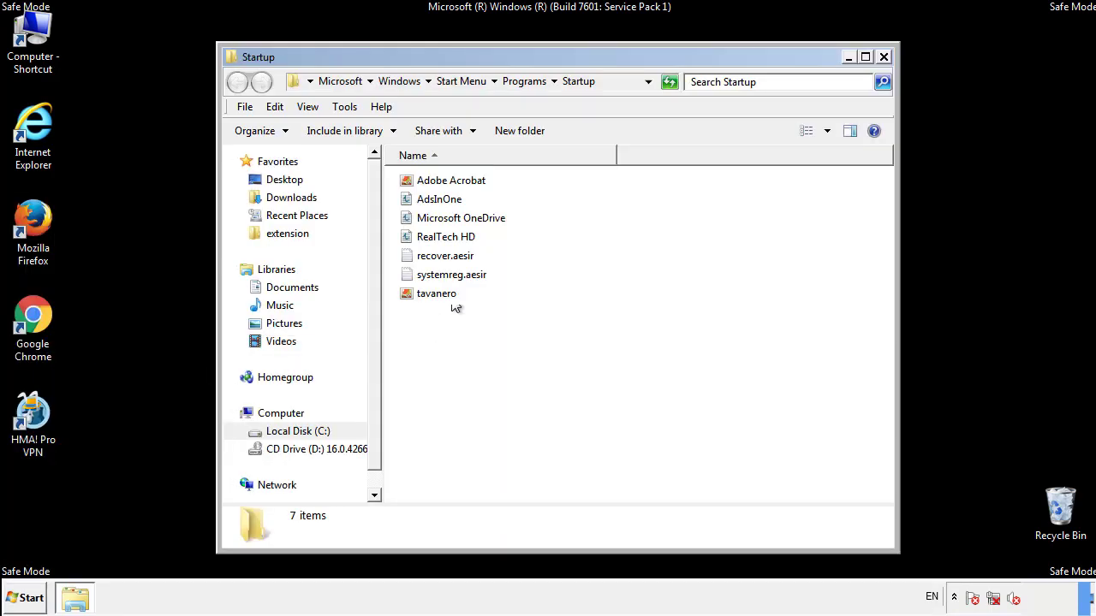
left_click(439, 198)
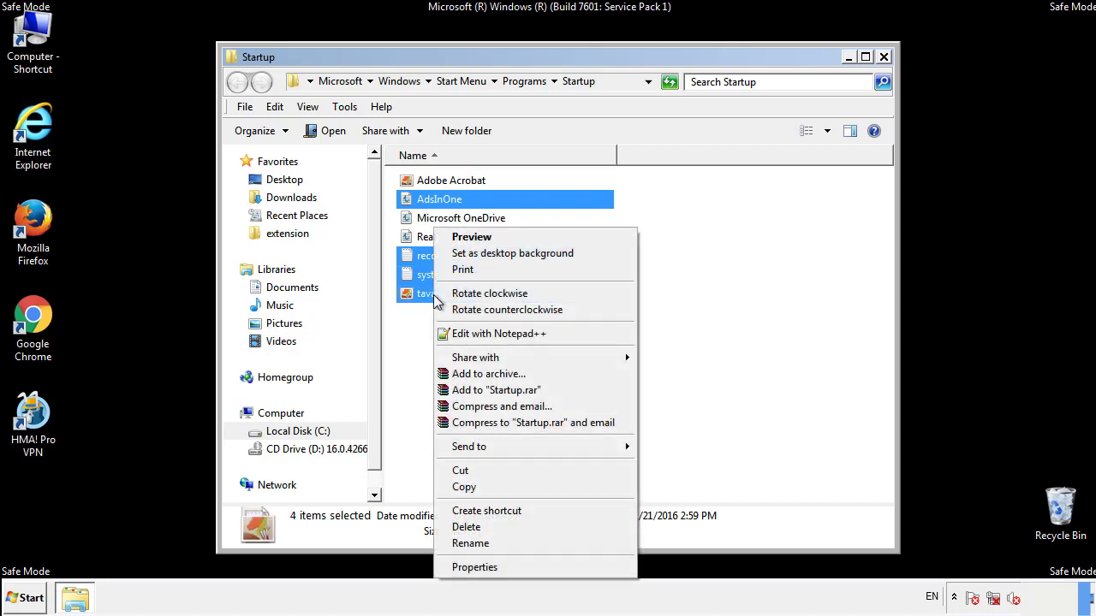
left_click(466, 527)
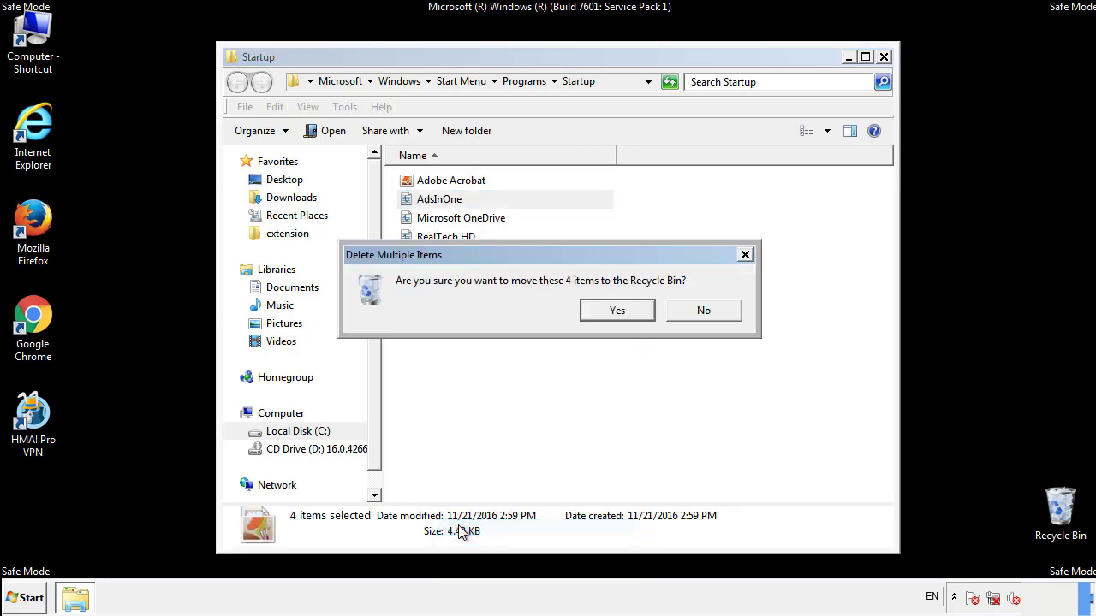
left_click(616, 310)
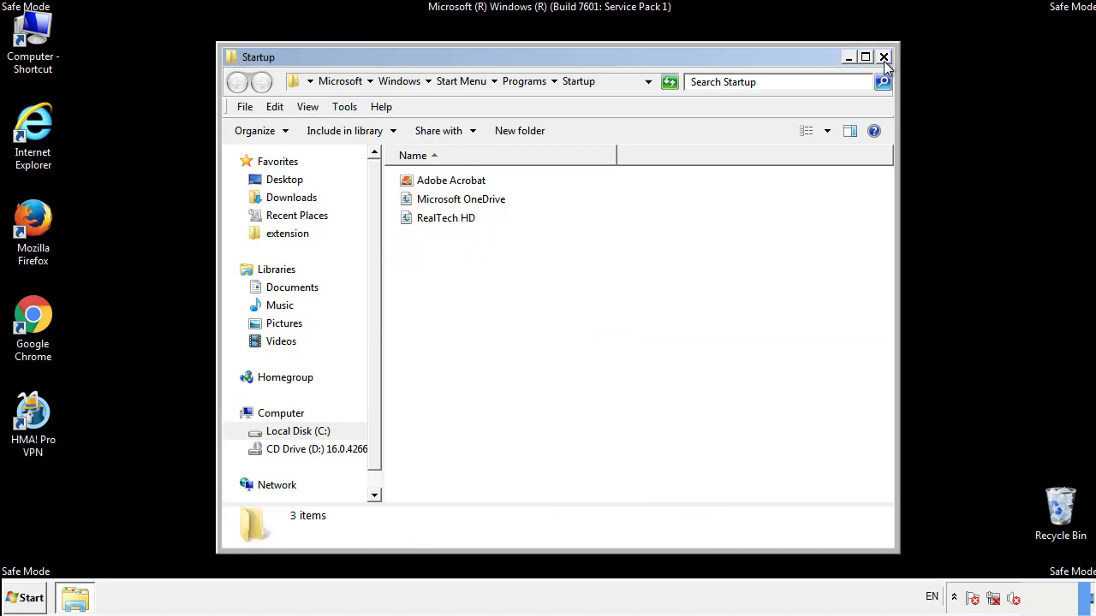
left_click(884, 57)
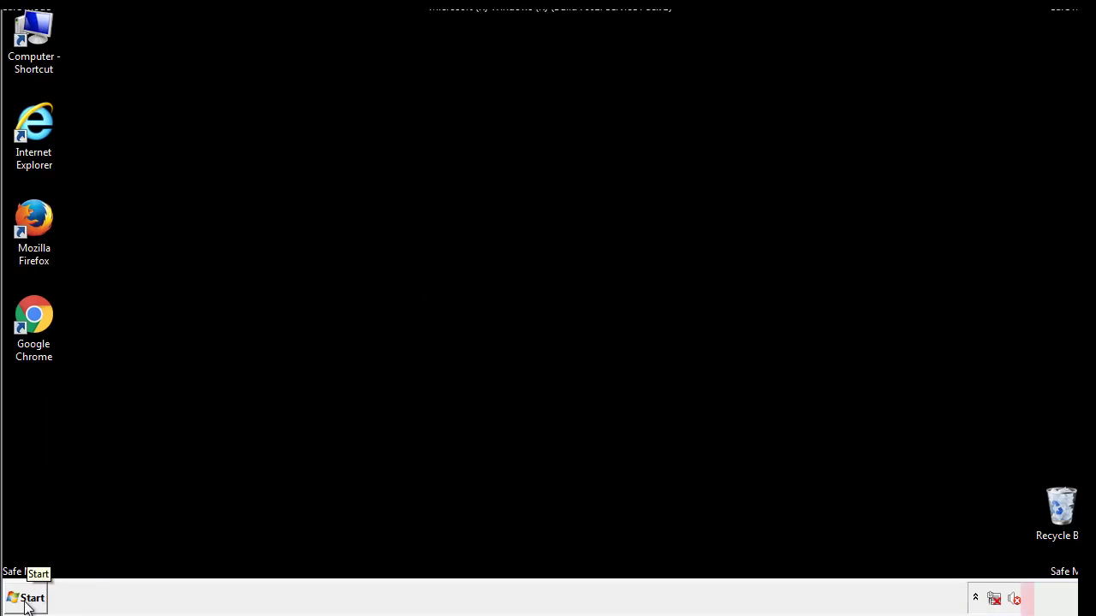
- Launch Registry Editor and expand HKEY_LOCAL_MACHINE\SOFTWARE\Microsoft
left_click(28, 597)
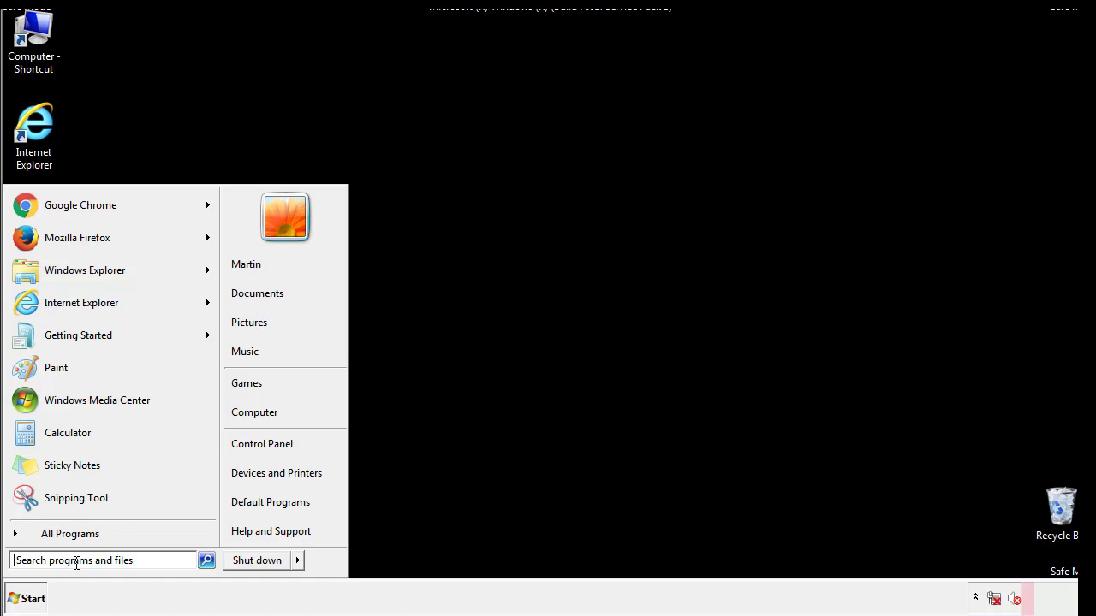
type("reged")
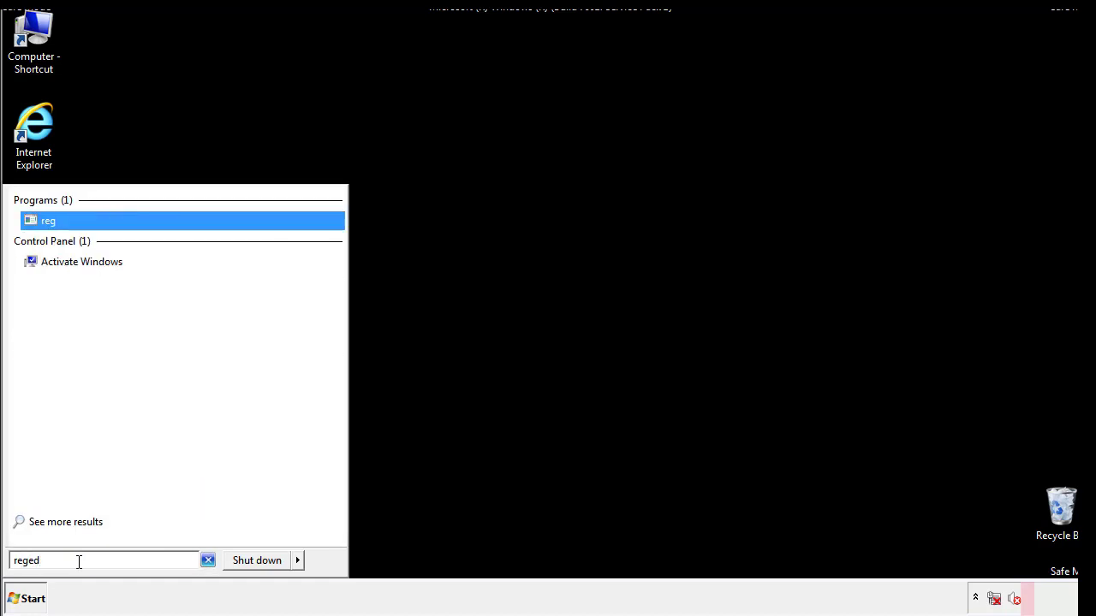
left_click(180, 220)
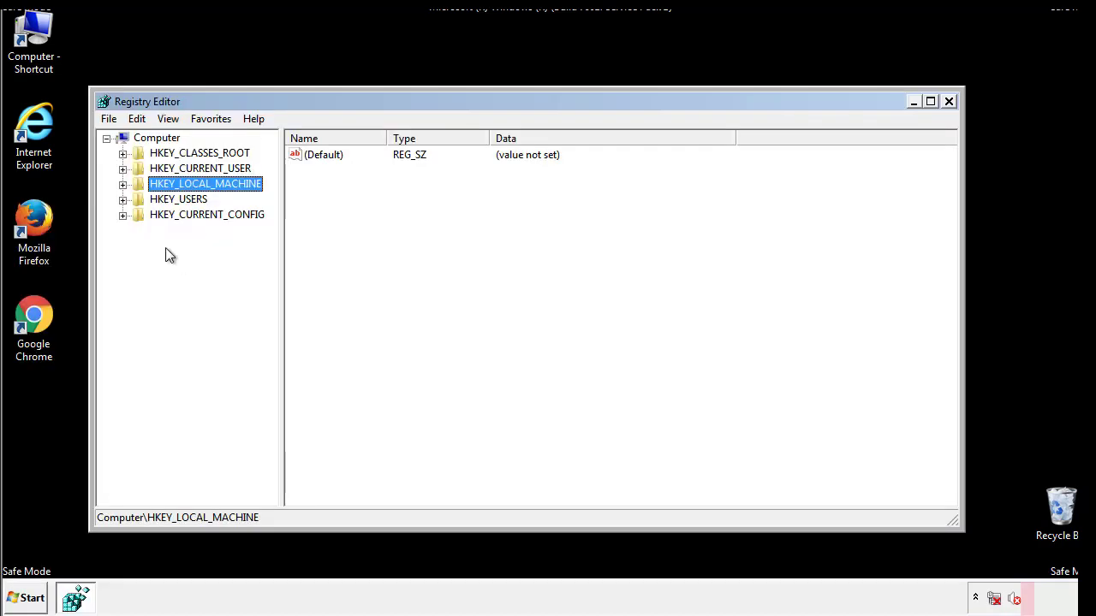
left_click(122, 184)
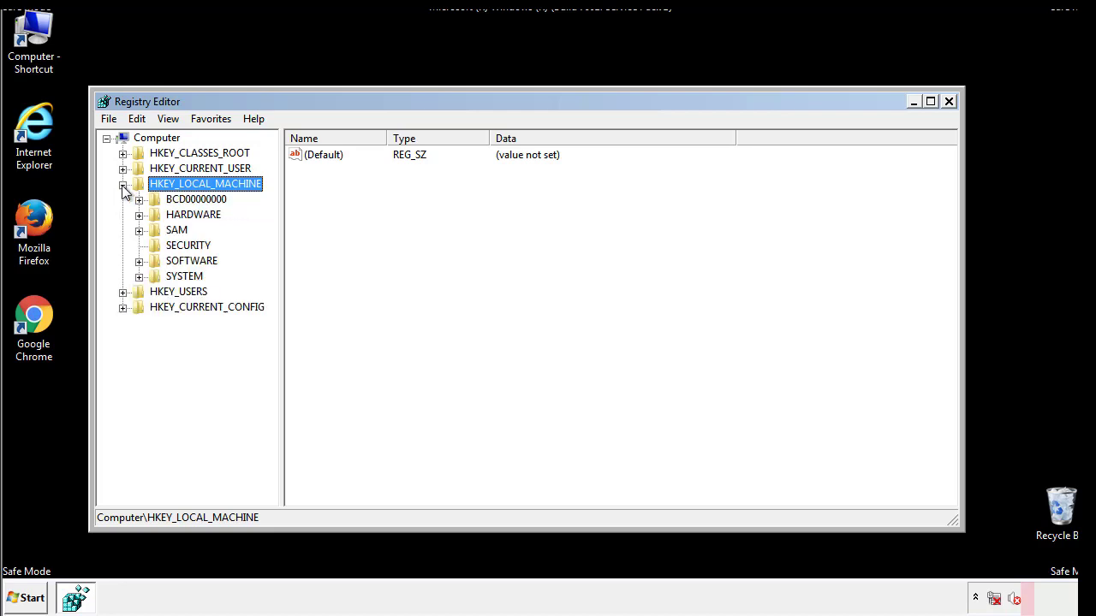
mouse_move(139, 265)
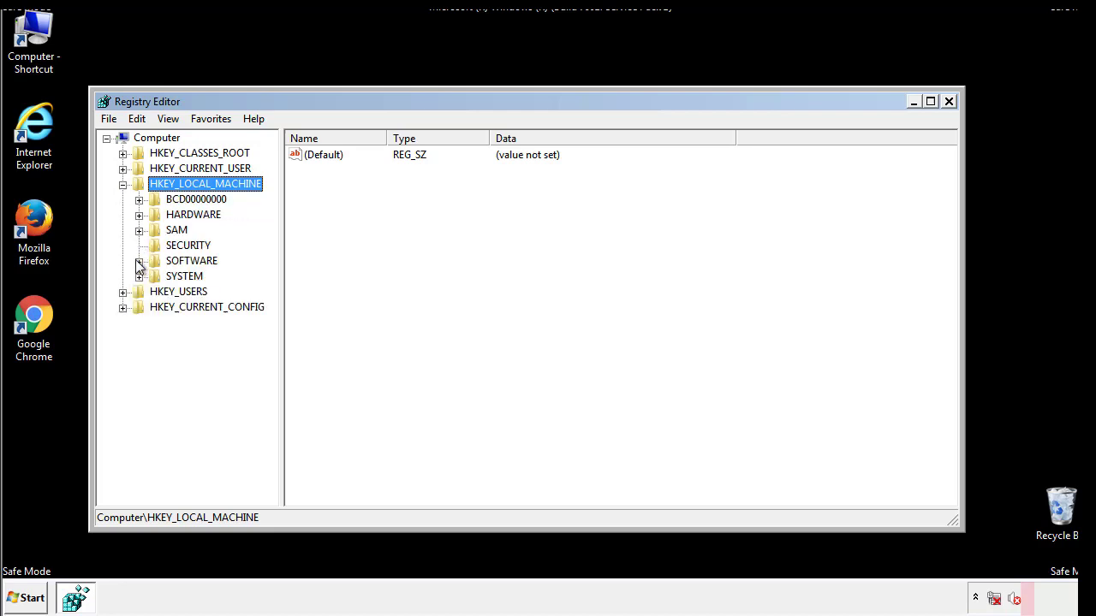
left_click(140, 261)
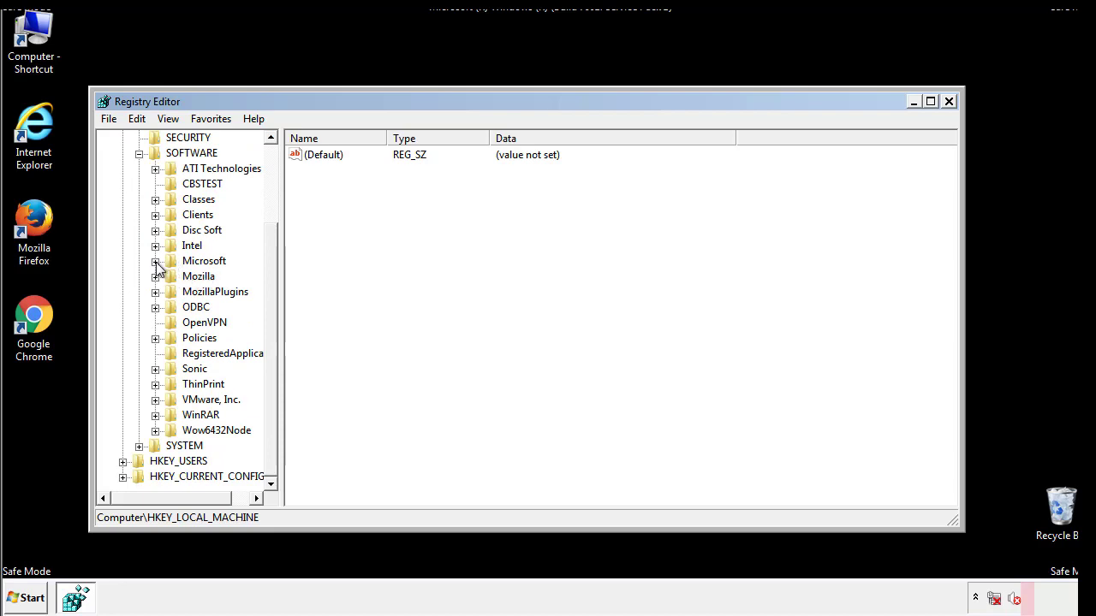
left_click(156, 261)
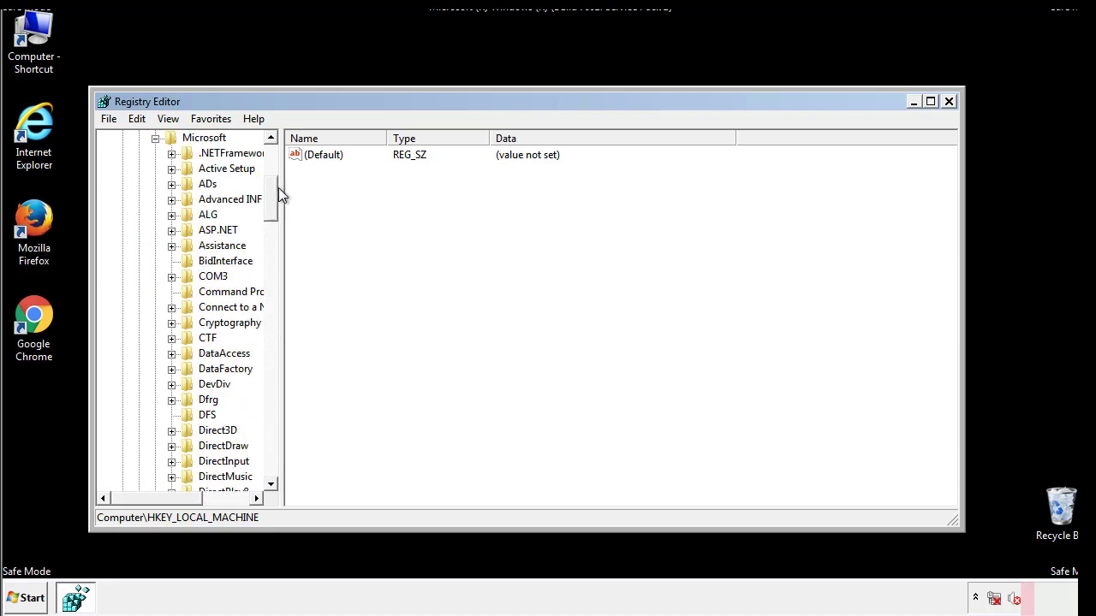
- Open the Windows\CurrentVersion\Run key and delete the tappi.loc value
scroll("down", 3)
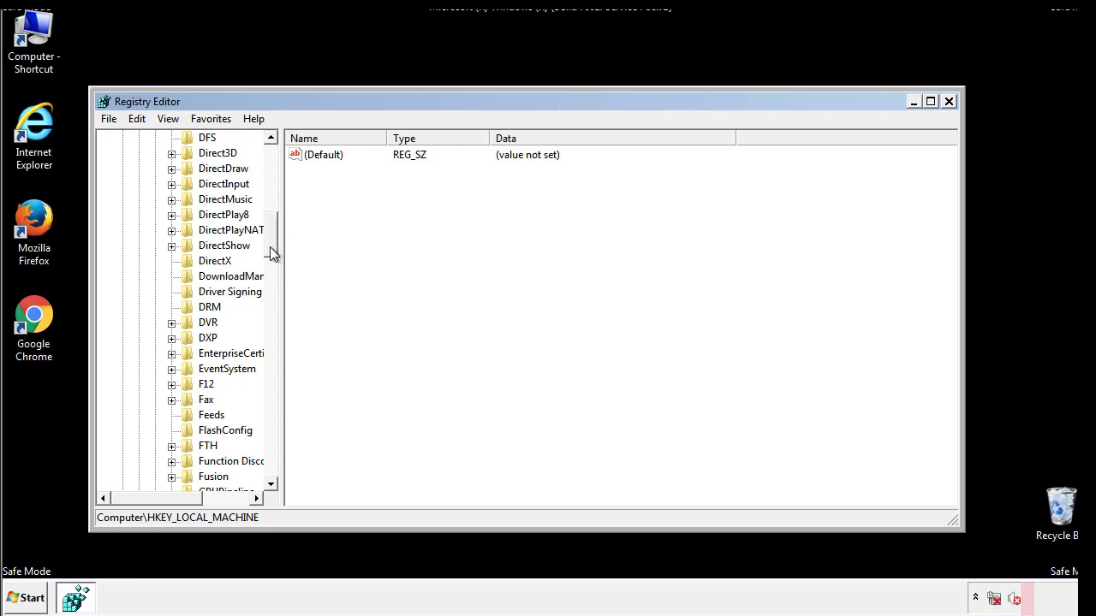
scroll("down", 3)
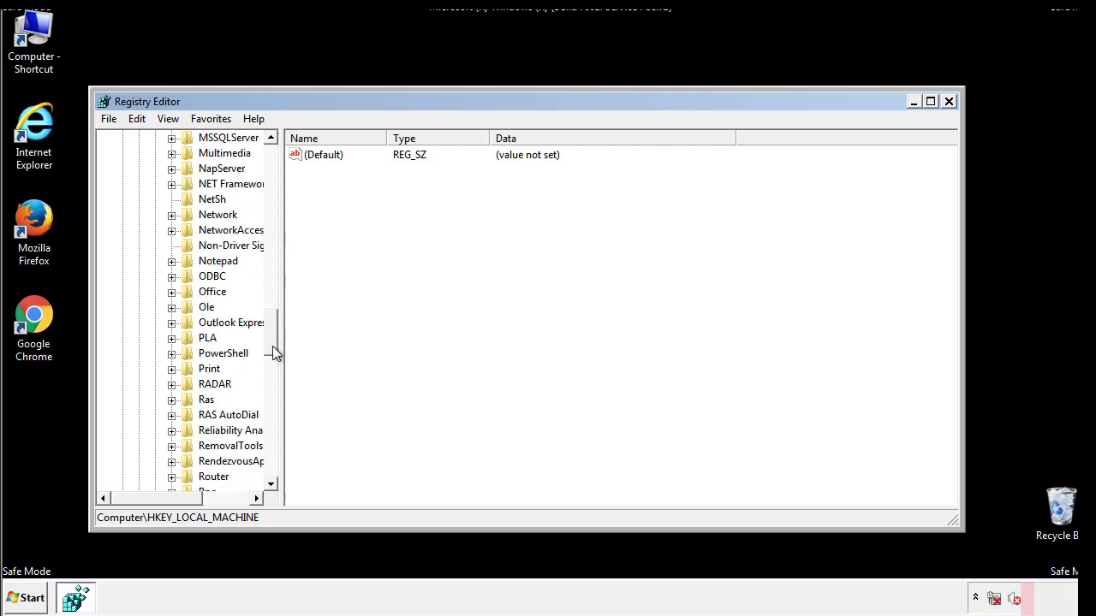
scroll("down", 3)
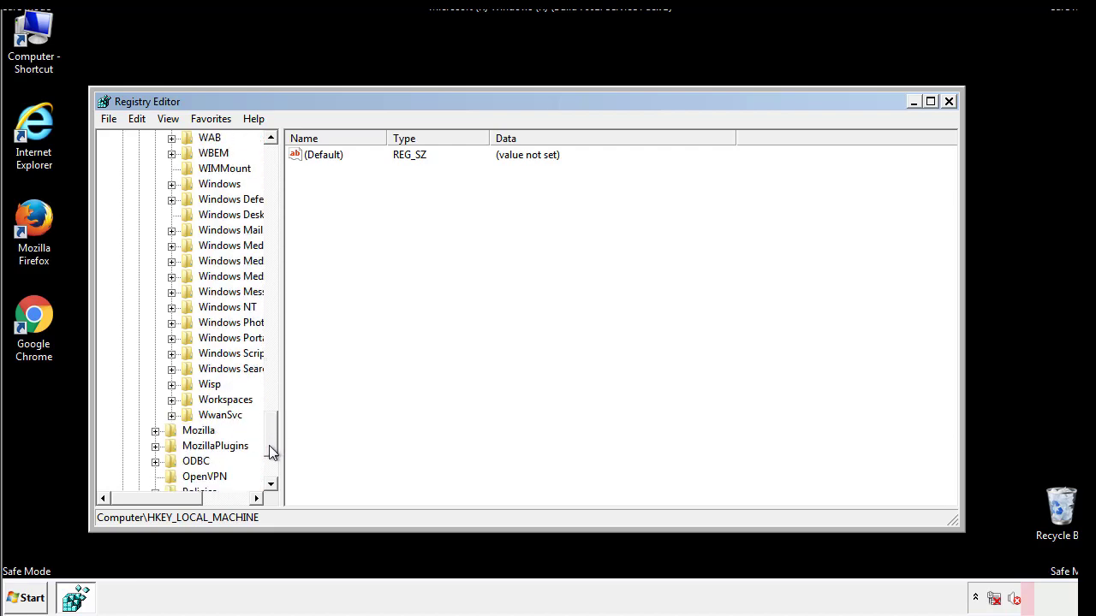
left_click(172, 261)
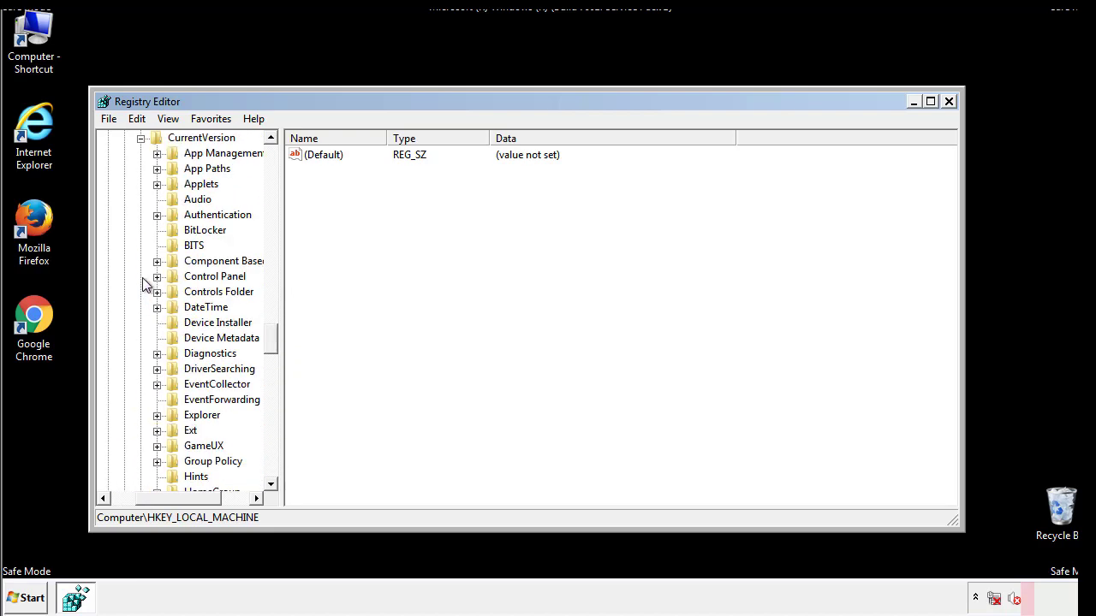
scroll("down", 3)
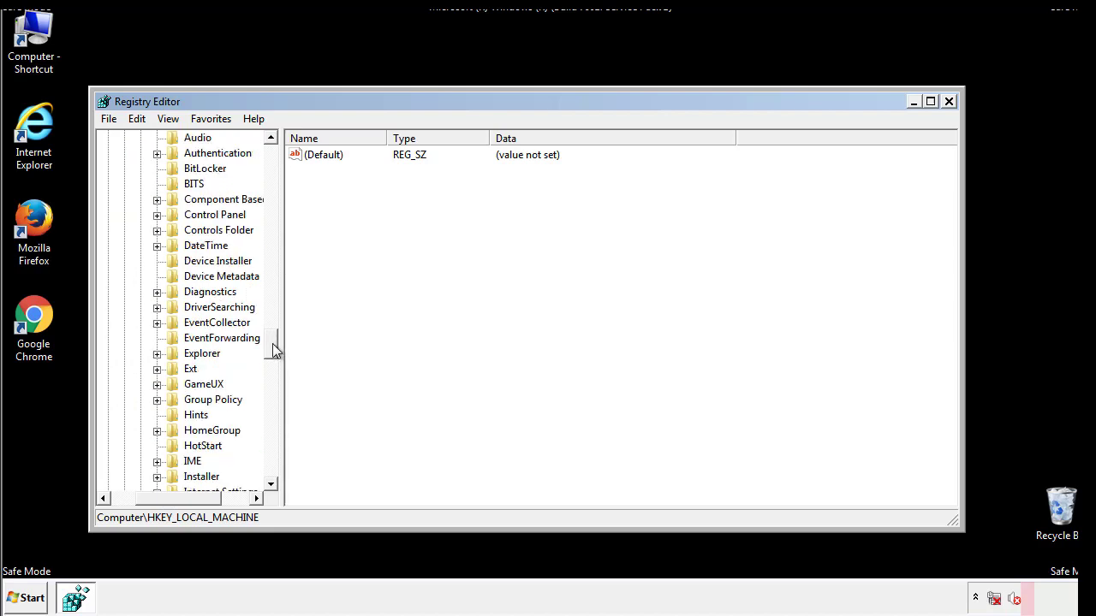
scroll("down", 3)
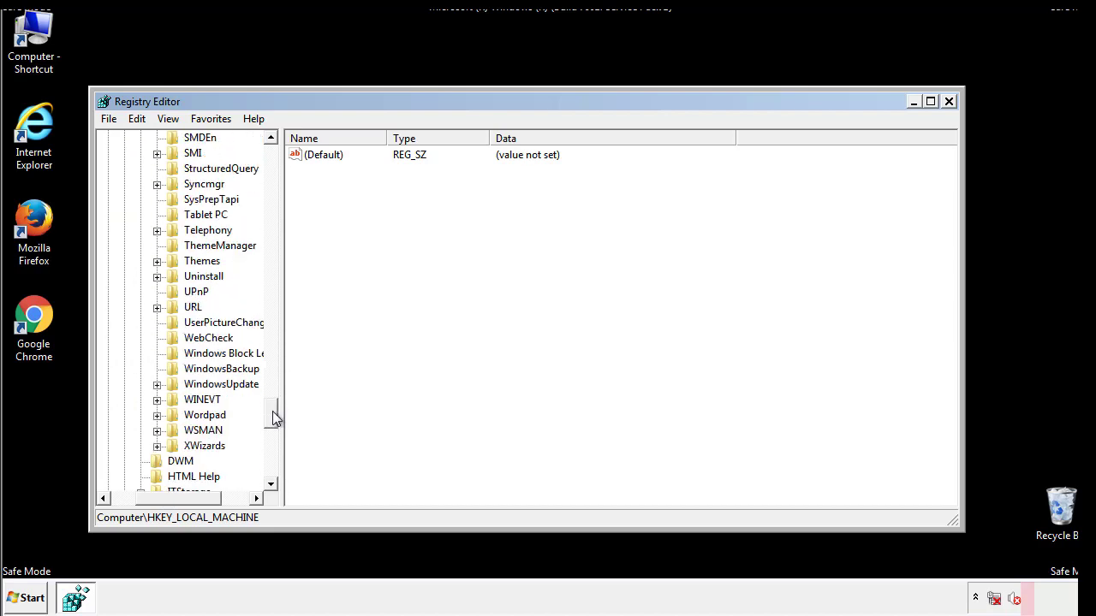
scroll("up", 3)
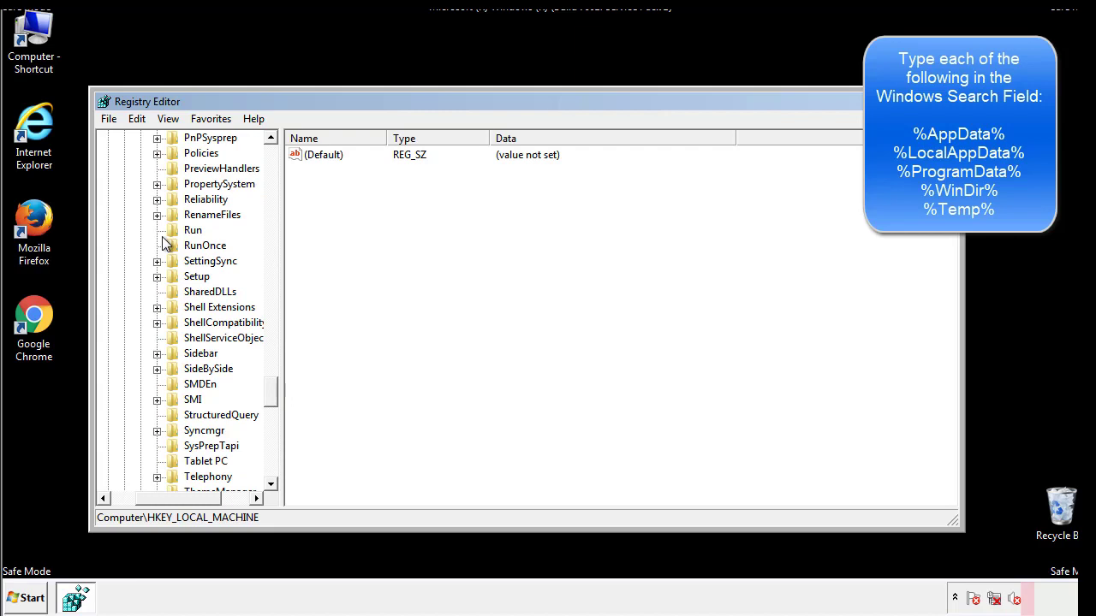
left_click(192, 230)
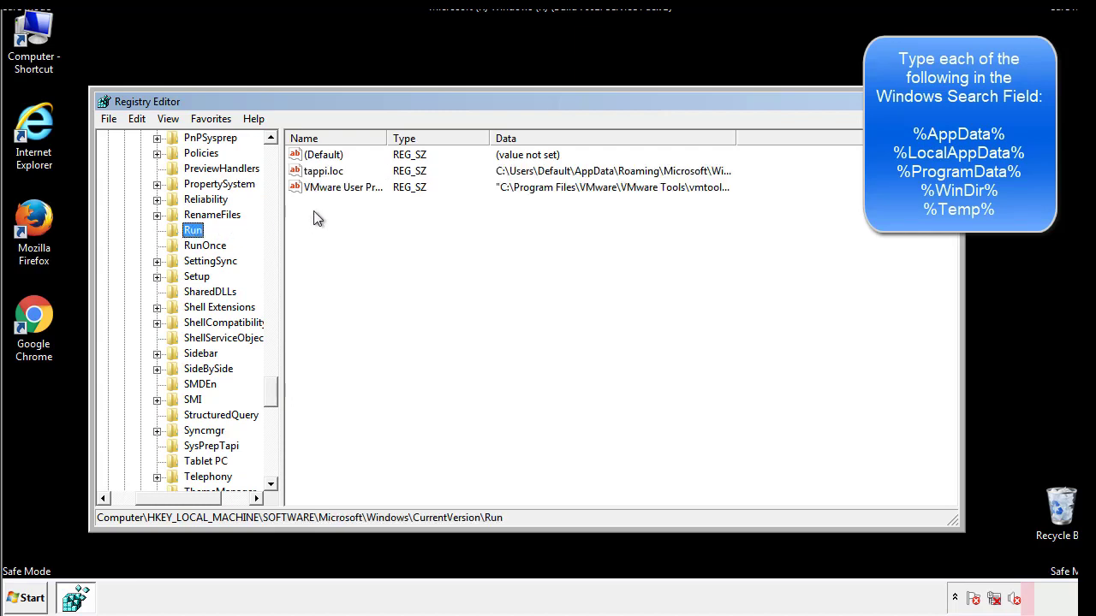
mouse_move(706, 188)
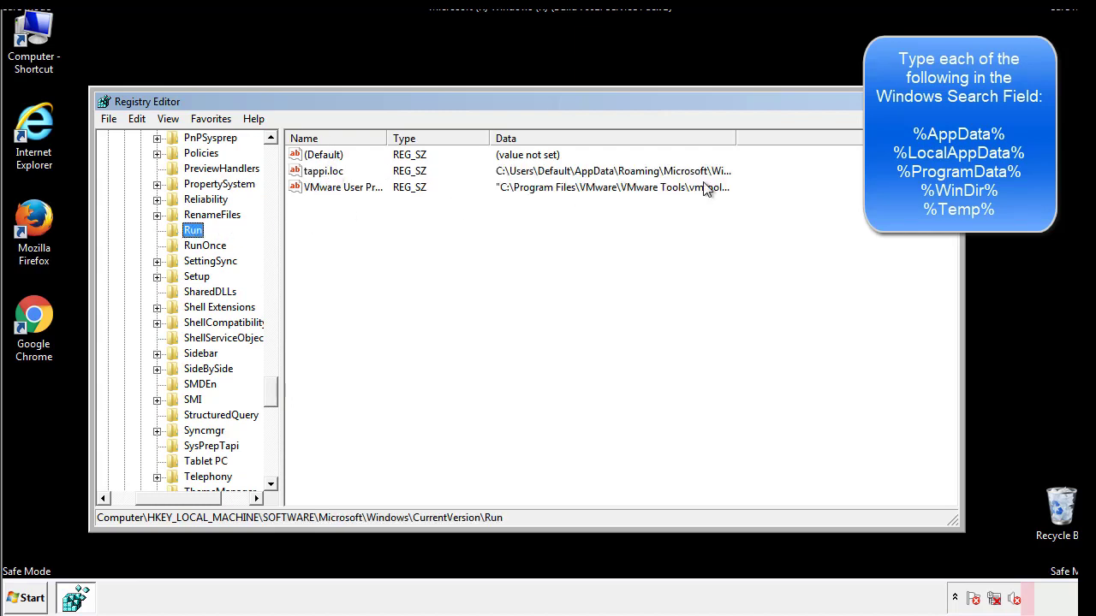
left_click(324, 170)
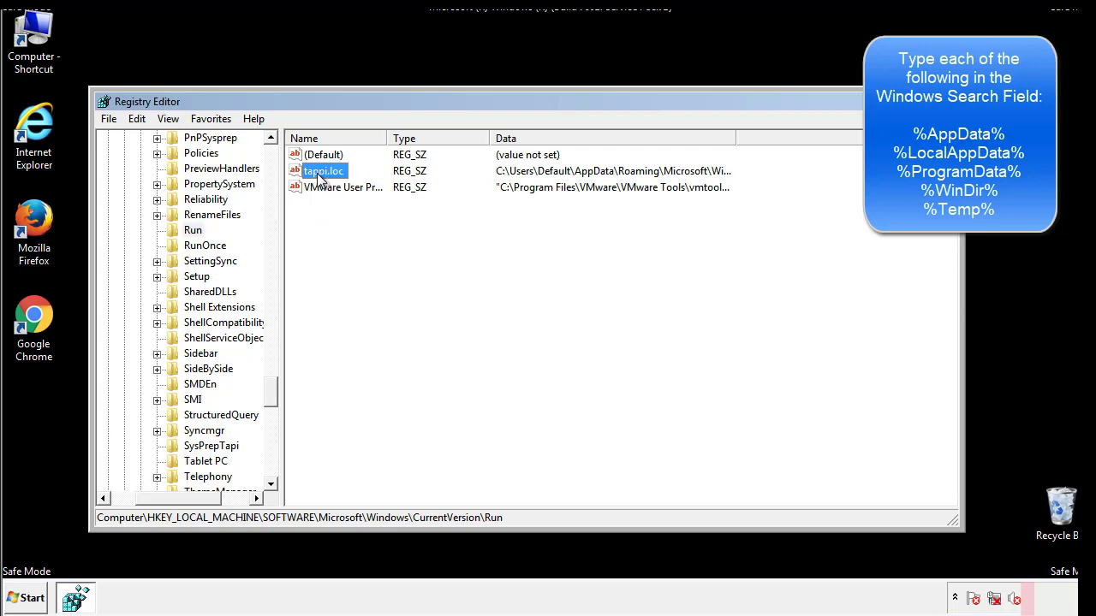
key("Delete")
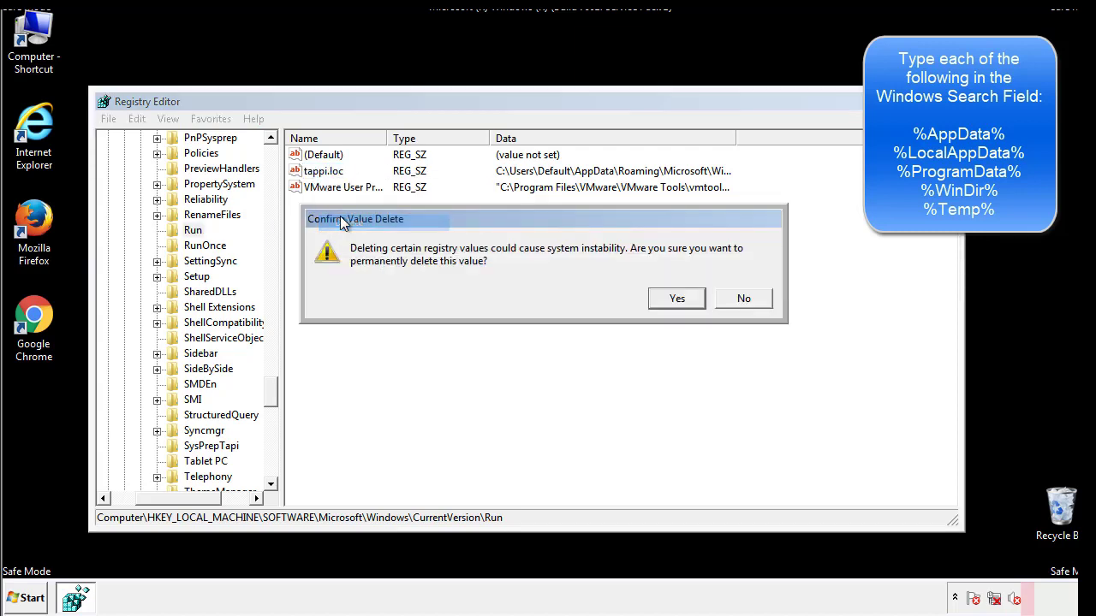
left_click(676, 298)
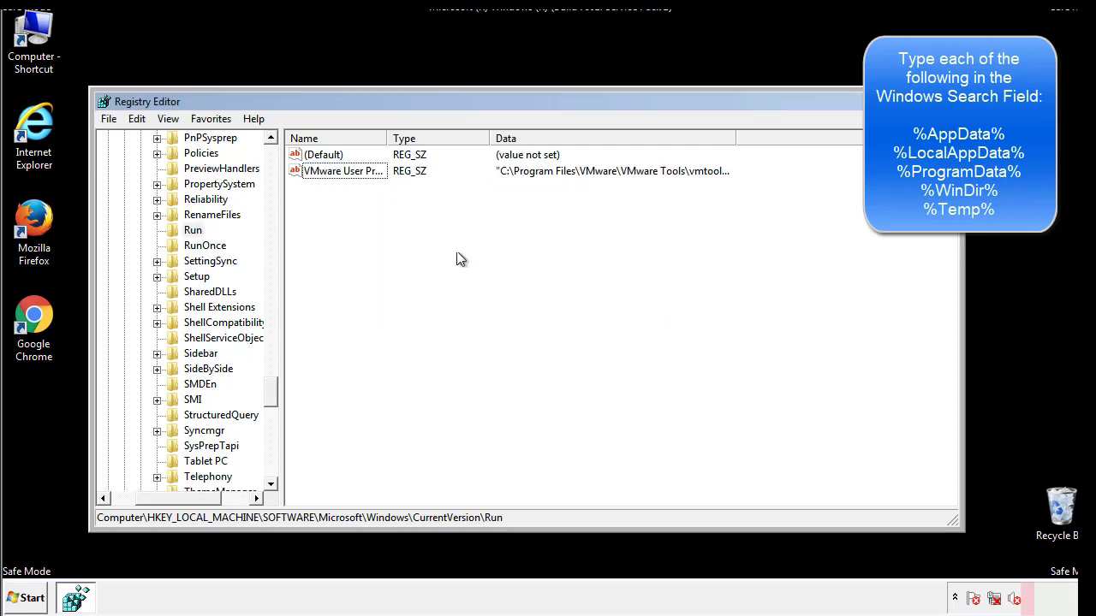
- Collapse HKLM and open HKCU\Software\Microsoft\Windows\CurrentVersion\Run, showing the DAEMON Tools Lite value
scroll("down", 3)
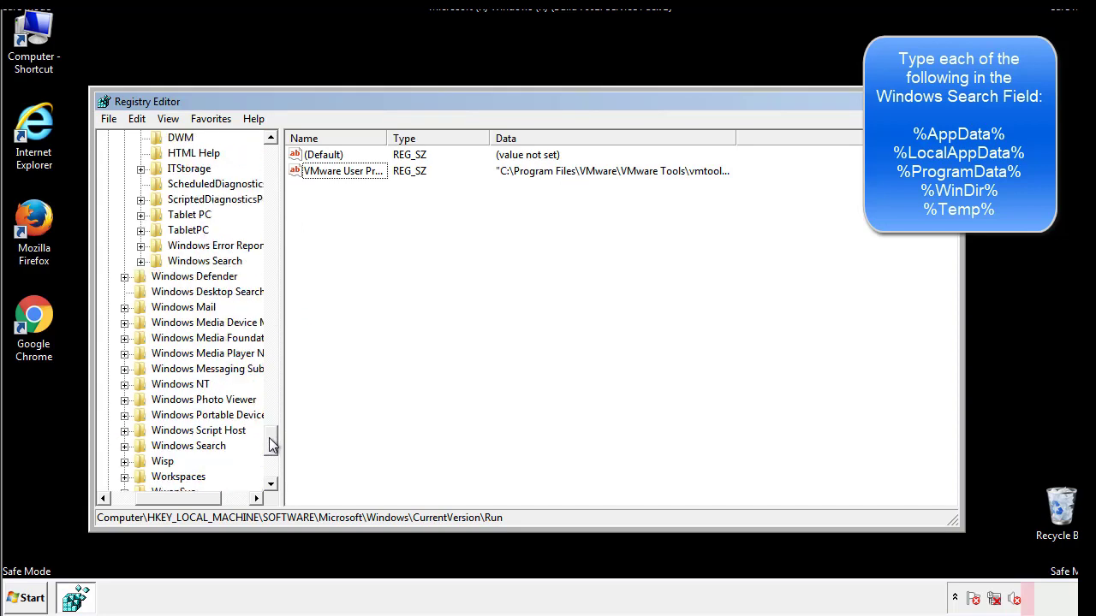
scroll("down", 3)
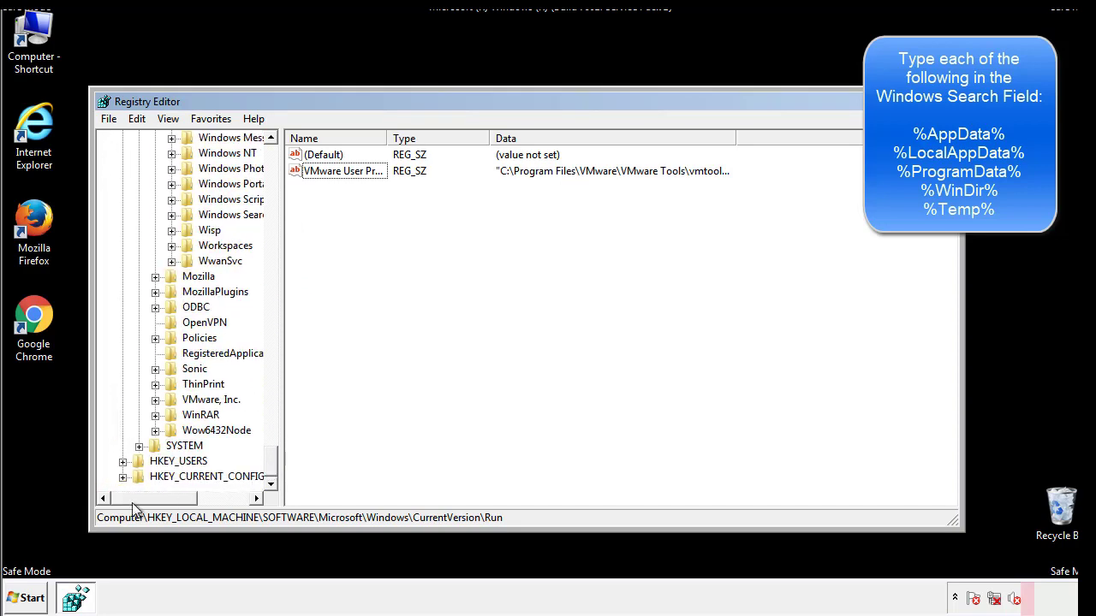
scroll("up", 3)
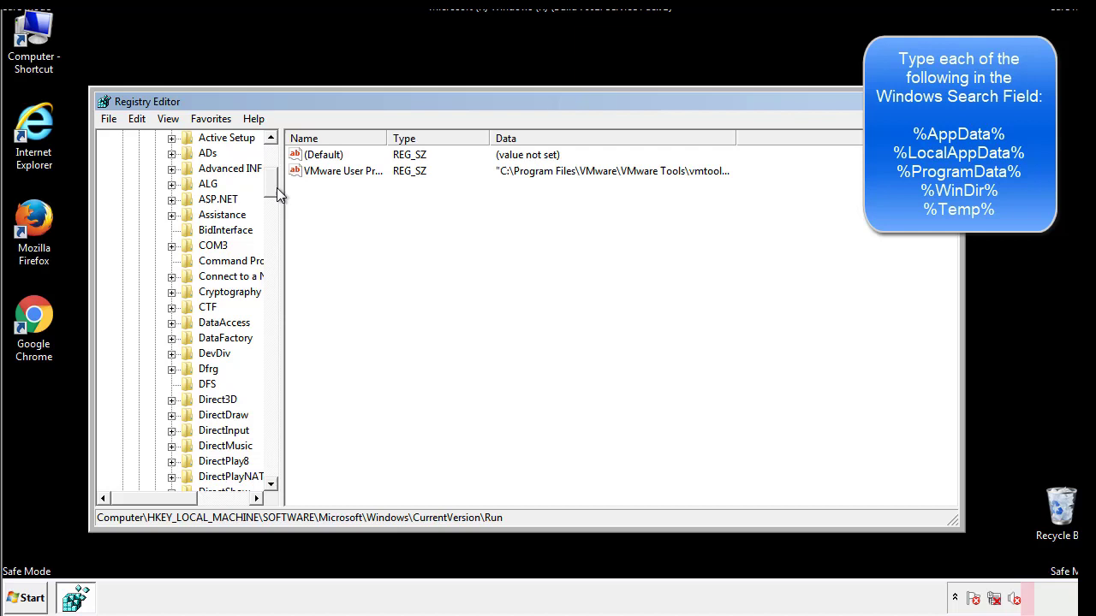
left_click(122, 183)
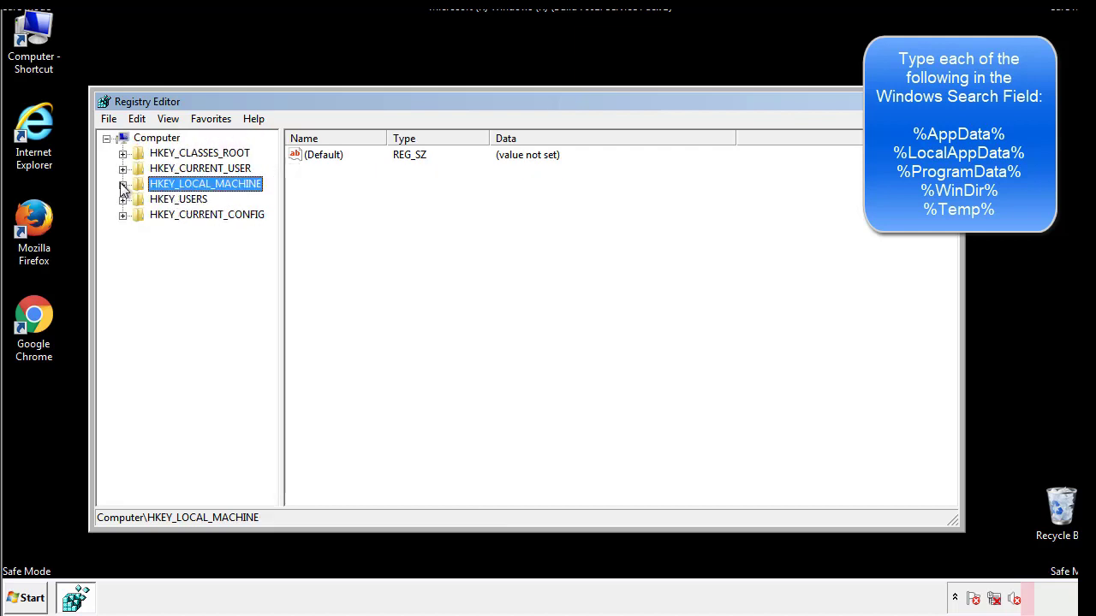
left_click(123, 167)
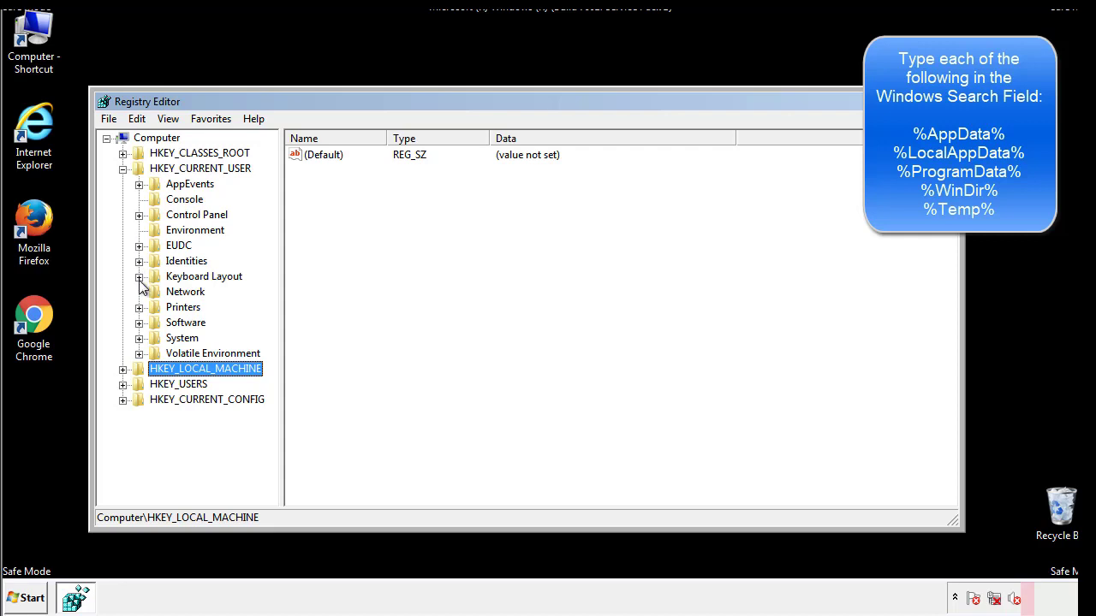
left_click(139, 323)
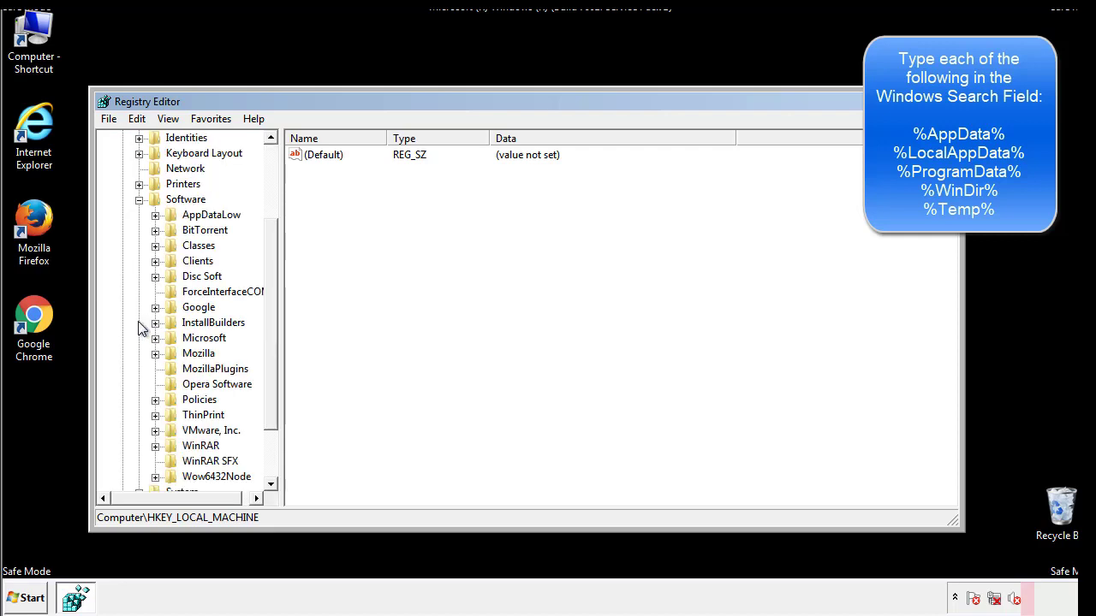
scroll("down", 3)
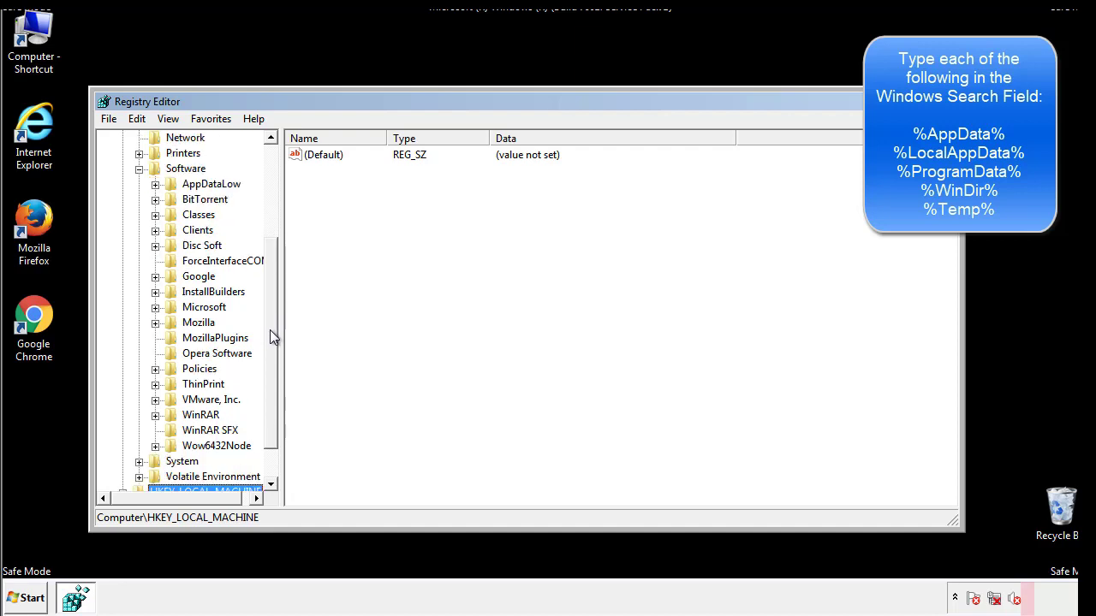
mouse_move(174, 342)
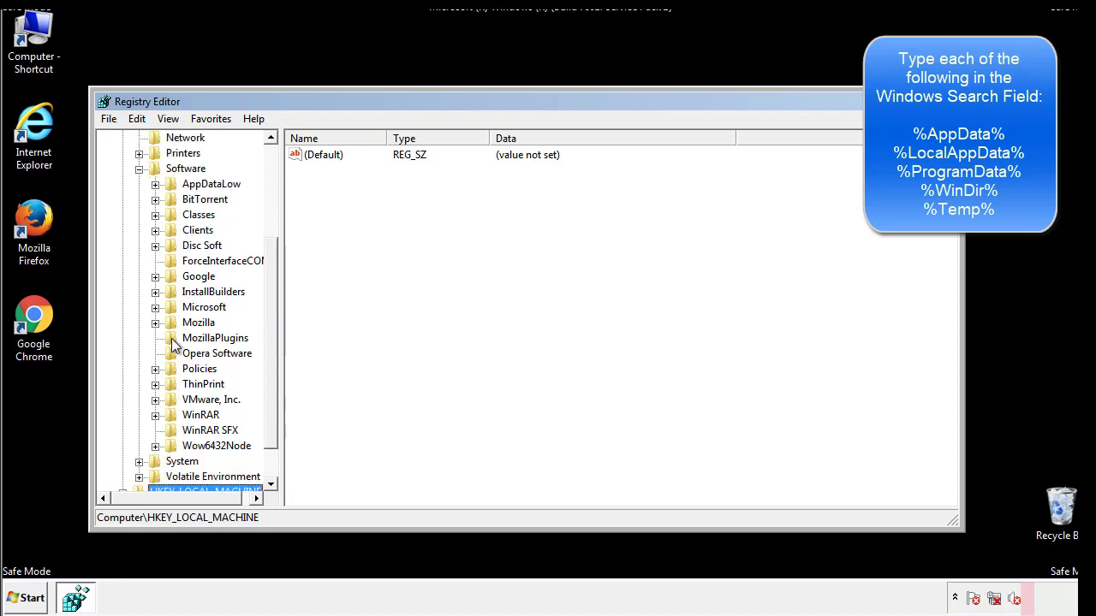
mouse_move(169, 233)
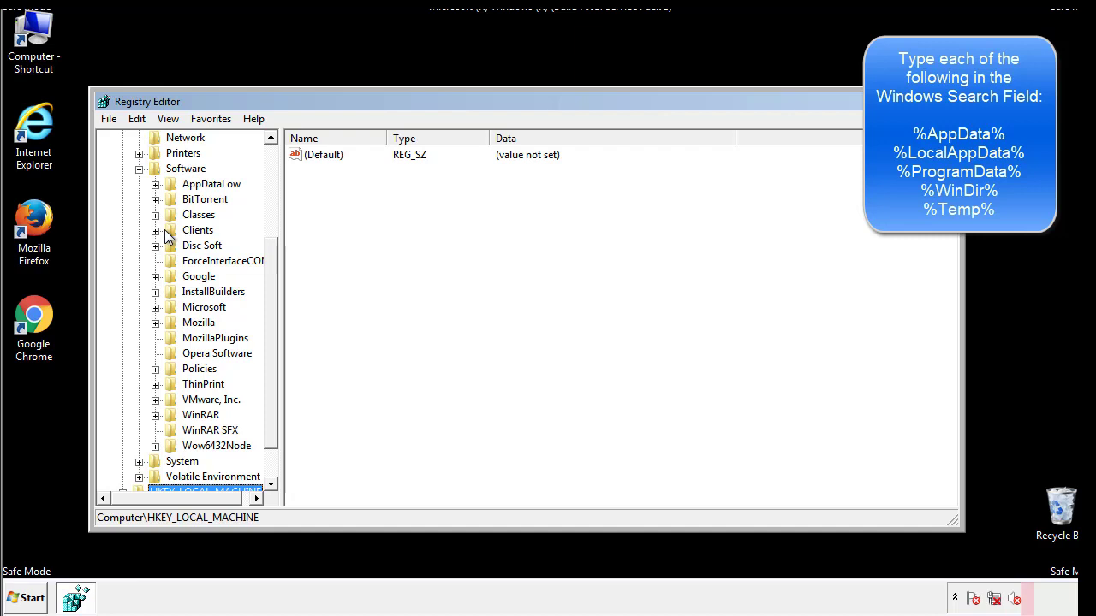
left_click(154, 306)
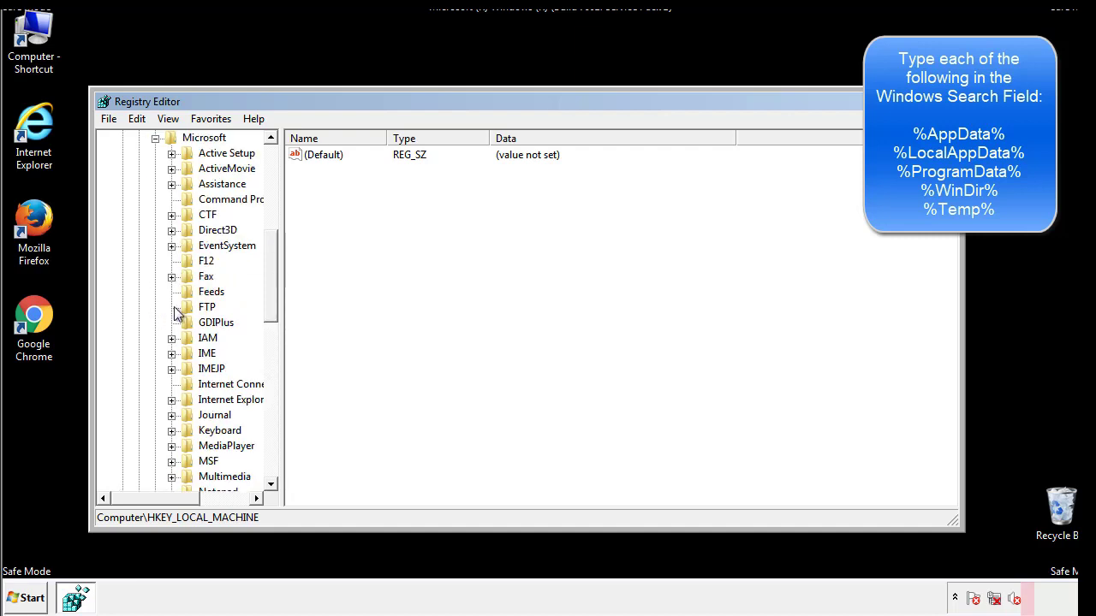
scroll("down", 3)
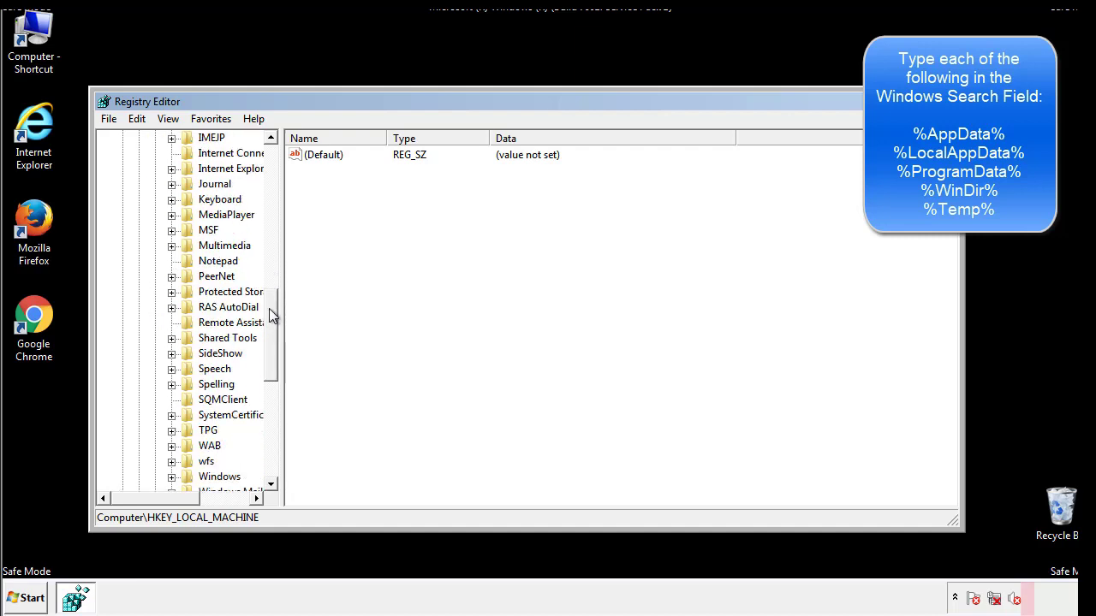
scroll("down", 3)
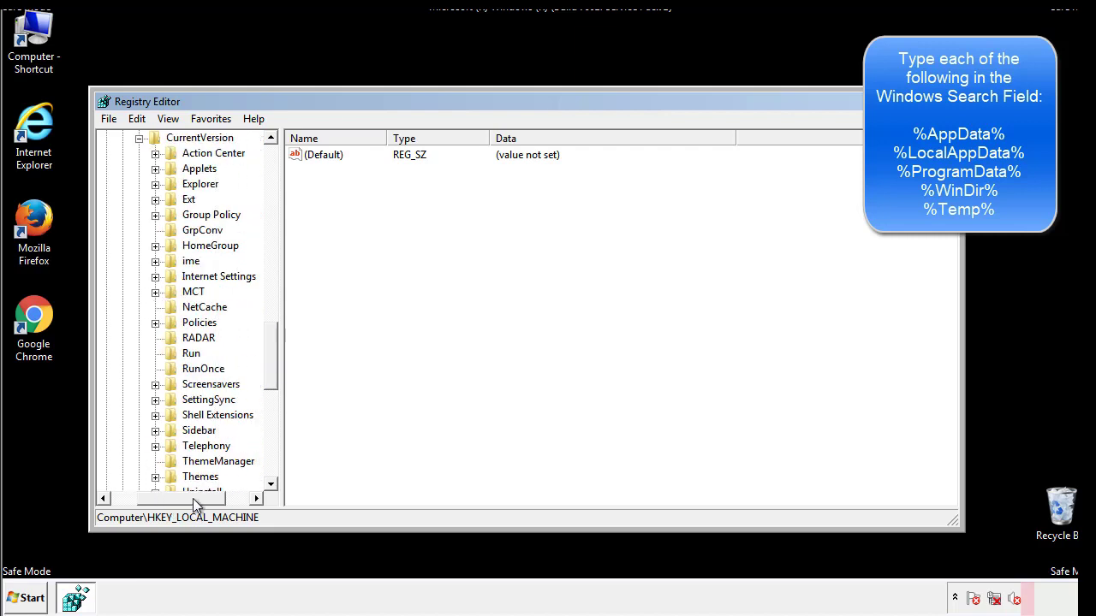
left_click(190, 353)
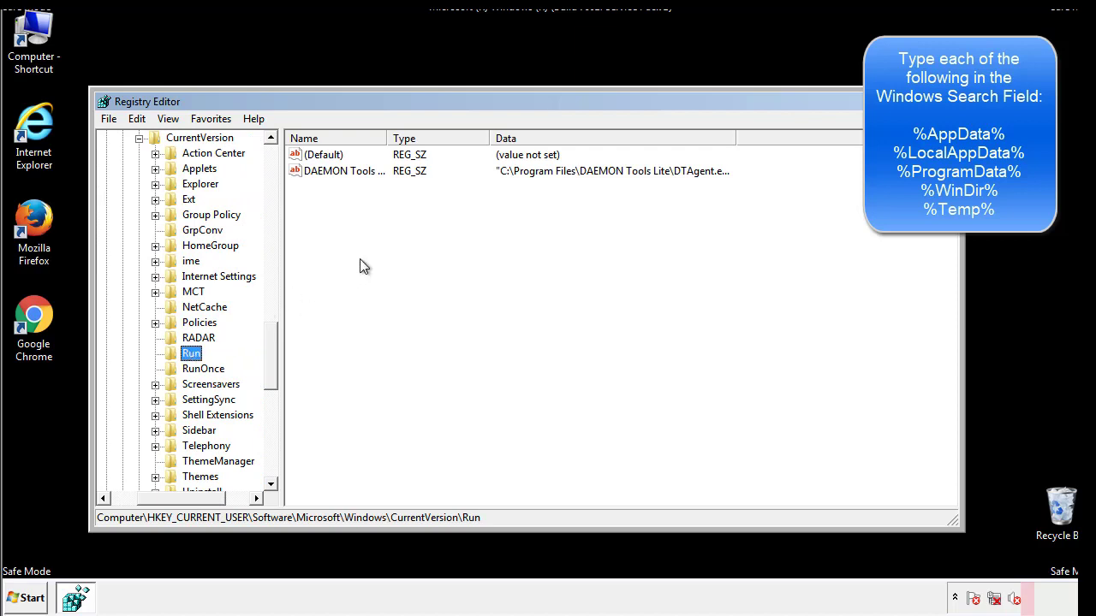
mouse_move(355, 188)
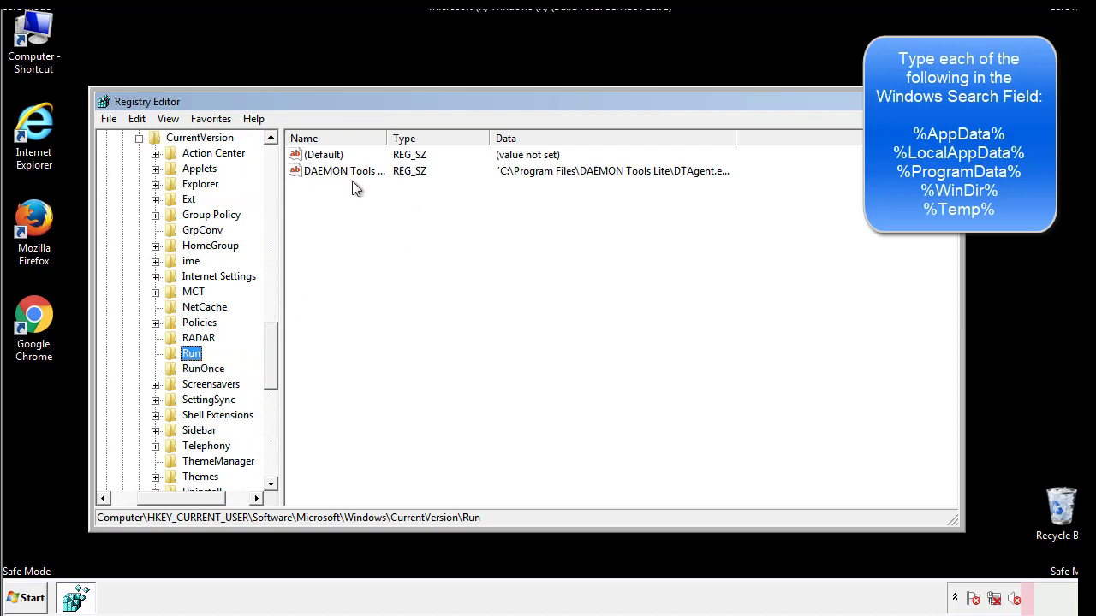
mouse_move(469, 201)
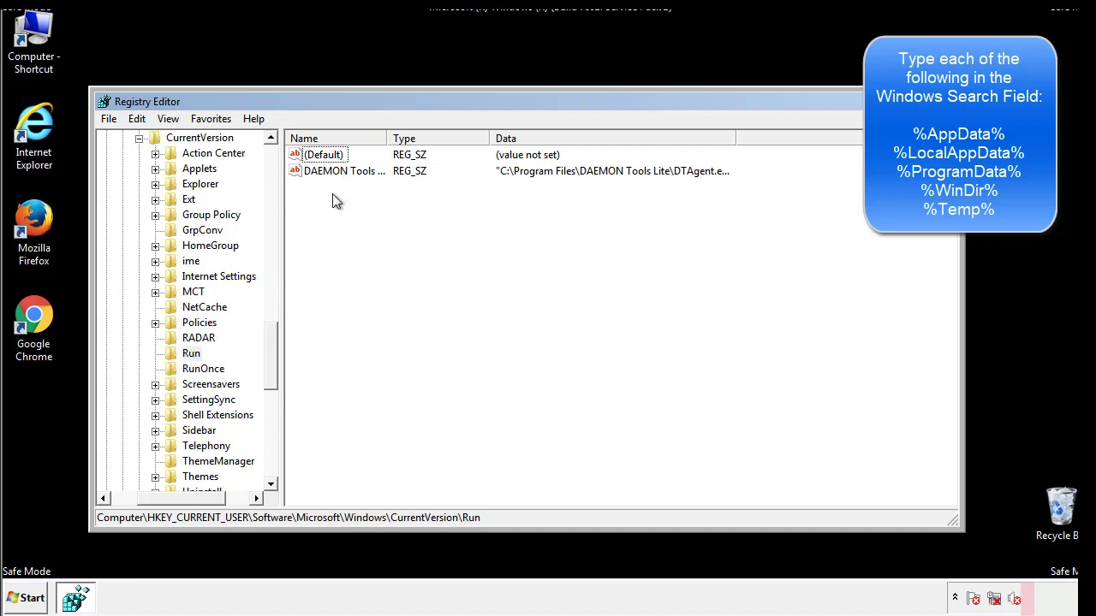
mouse_move(396, 202)
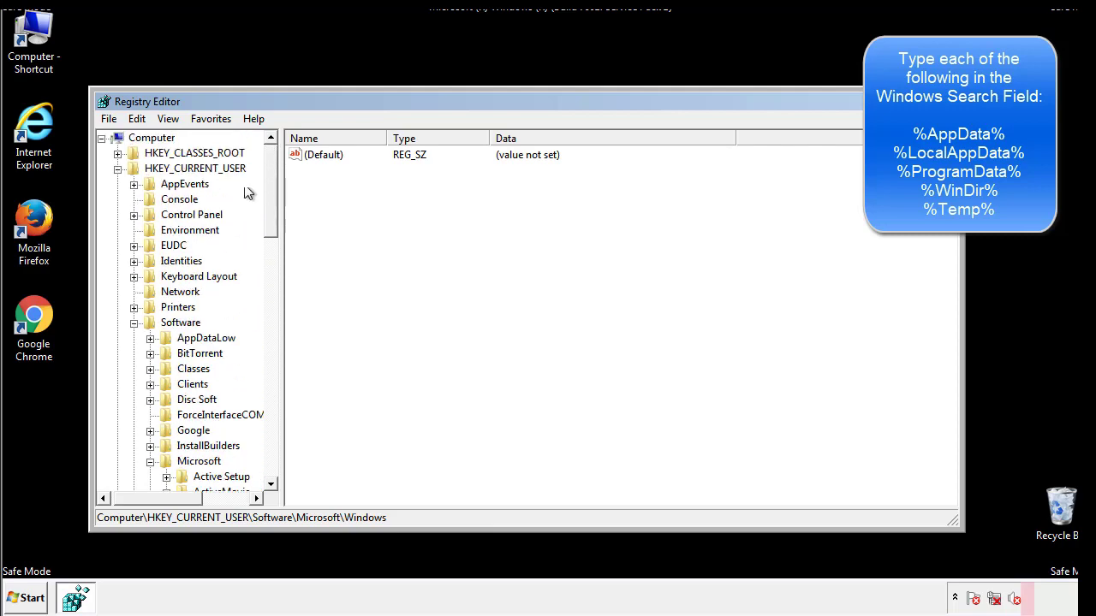
- Search the registry for %temp% with Edit > Find
left_click(136, 118)
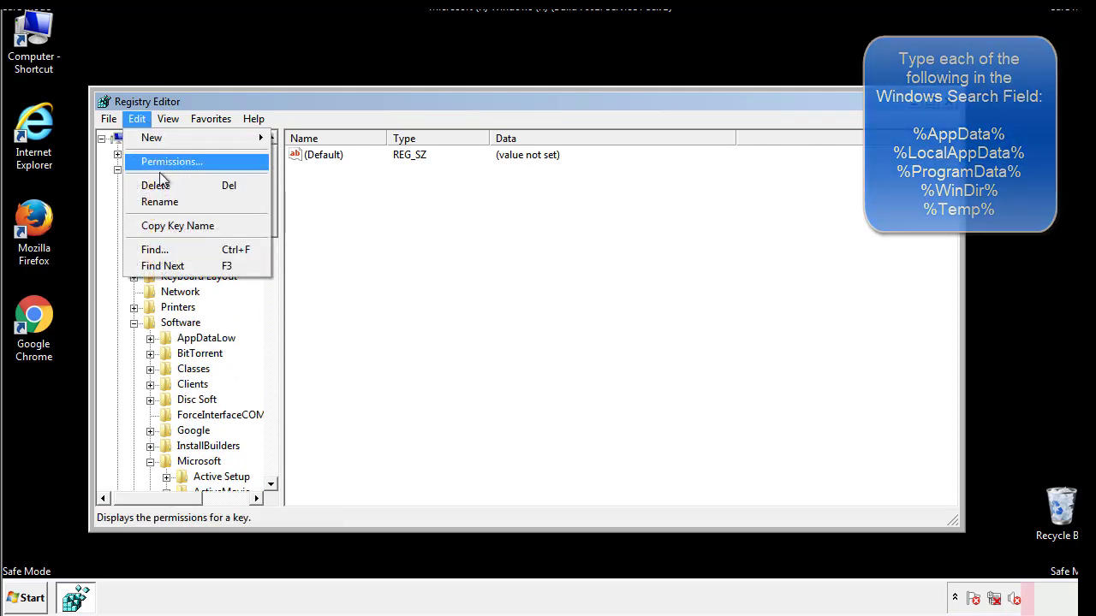
left_click(154, 249)
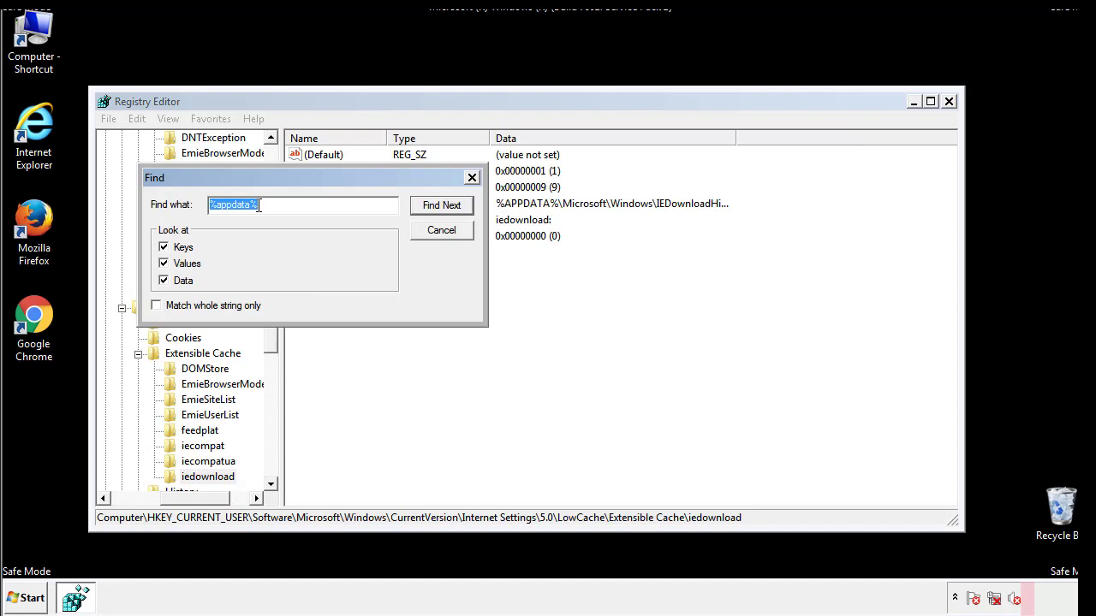
type("%t")
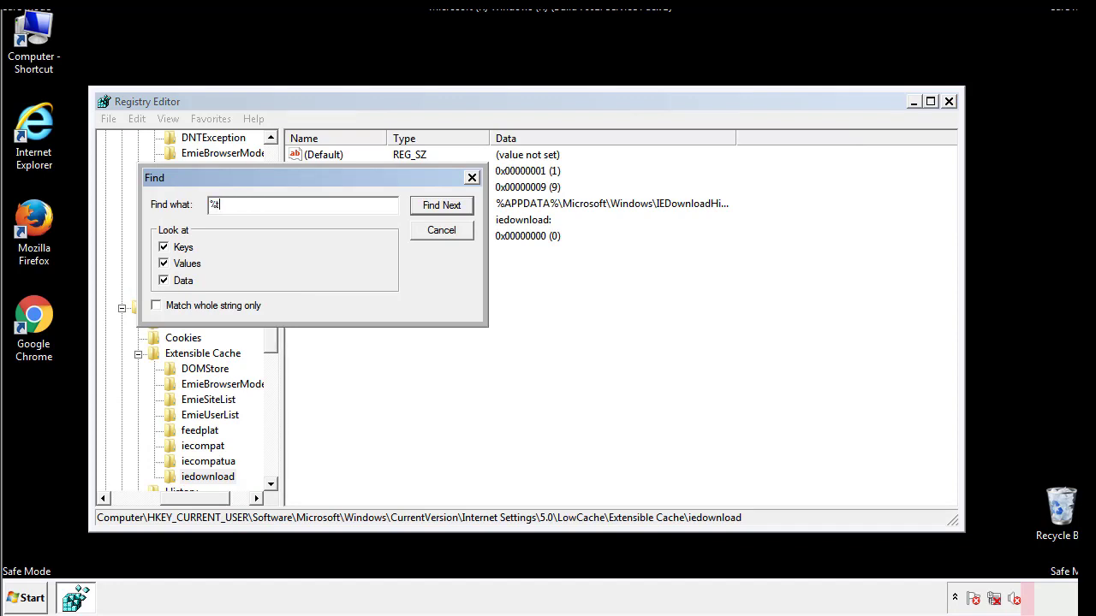
type("temp%")
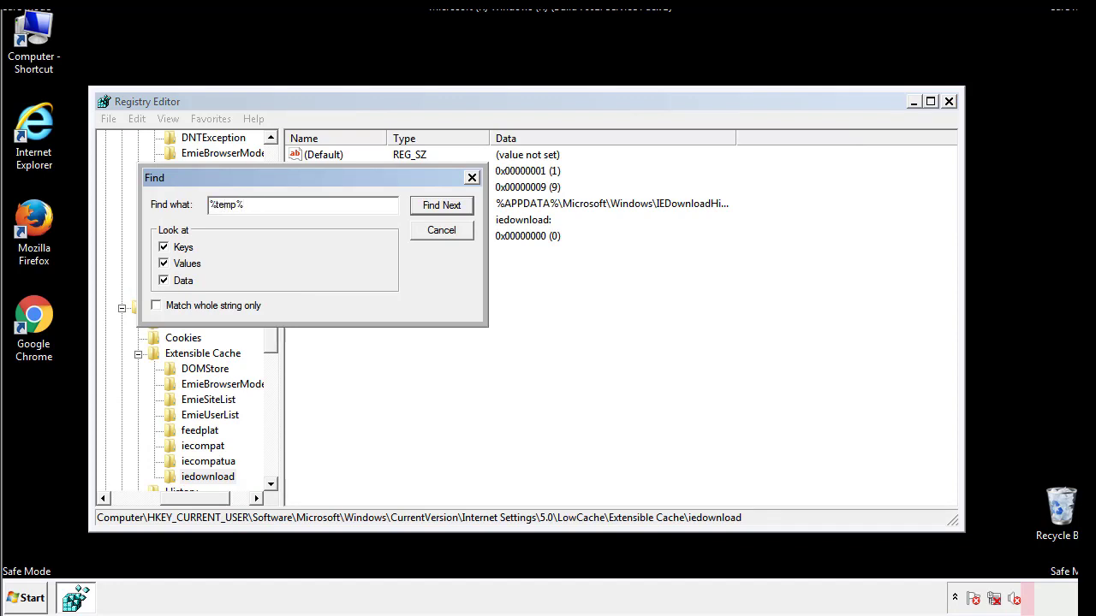
left_click(441, 205)
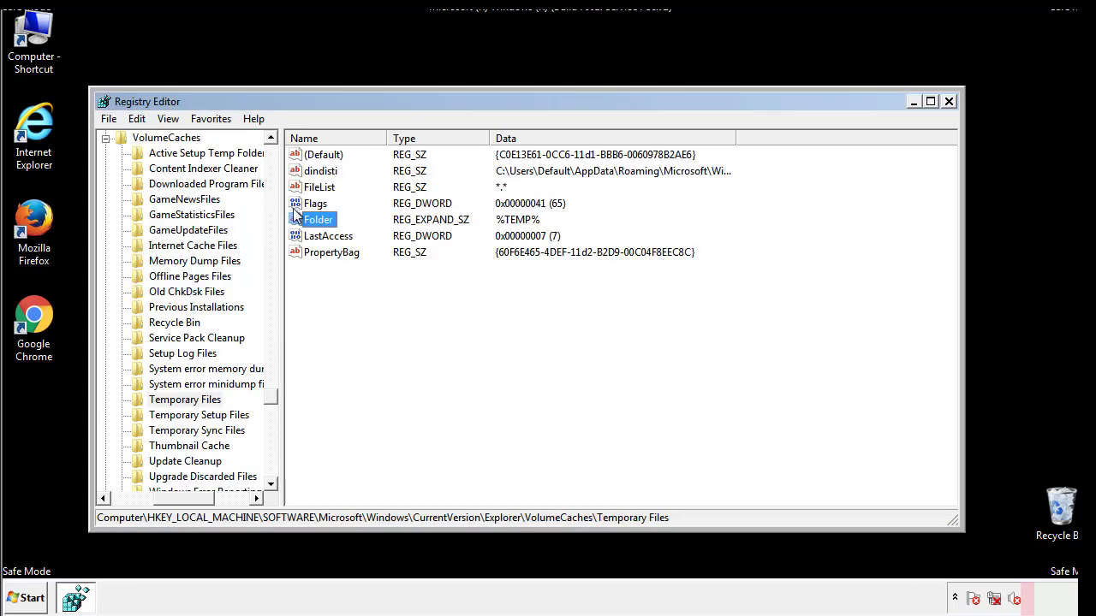
- Delete all values in the Temporary Files VolumeCaches key, leaving only (Default)
left_click(357, 282)
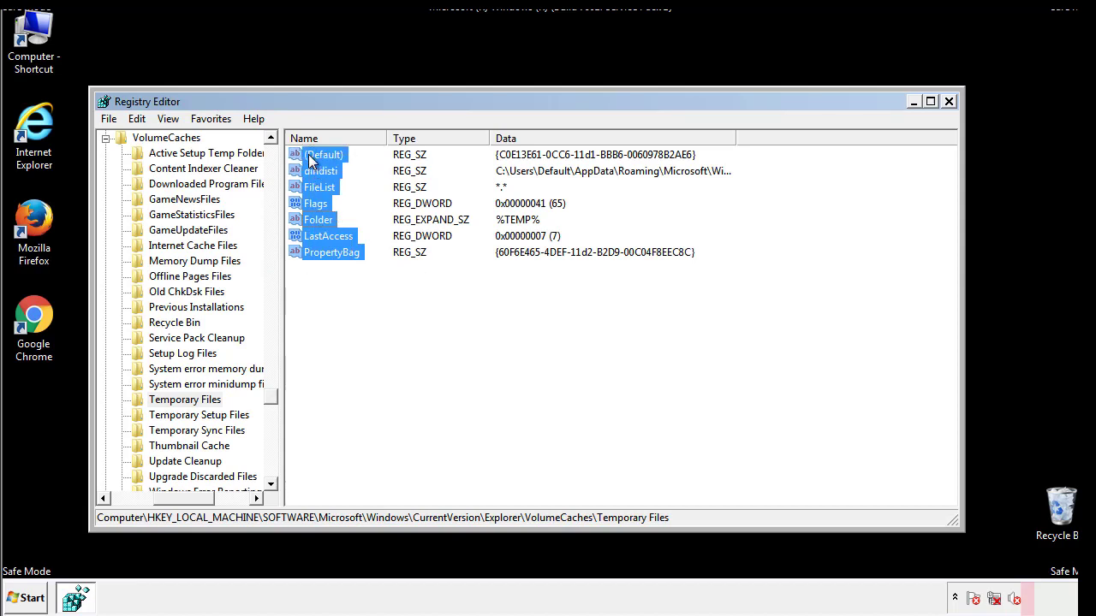
right_click(313, 158)
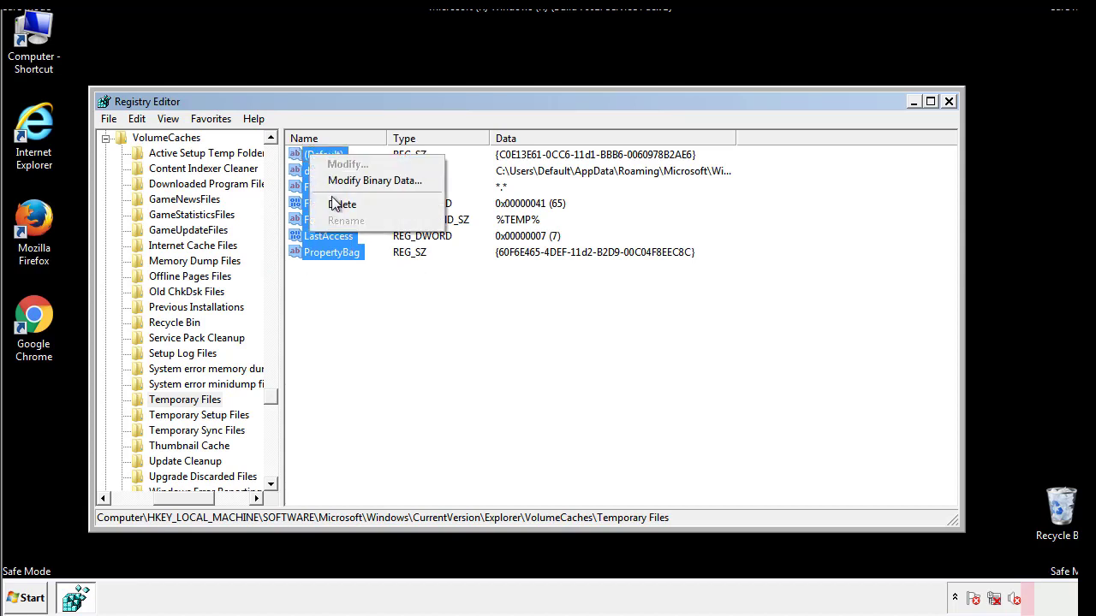
left_click(342, 204)
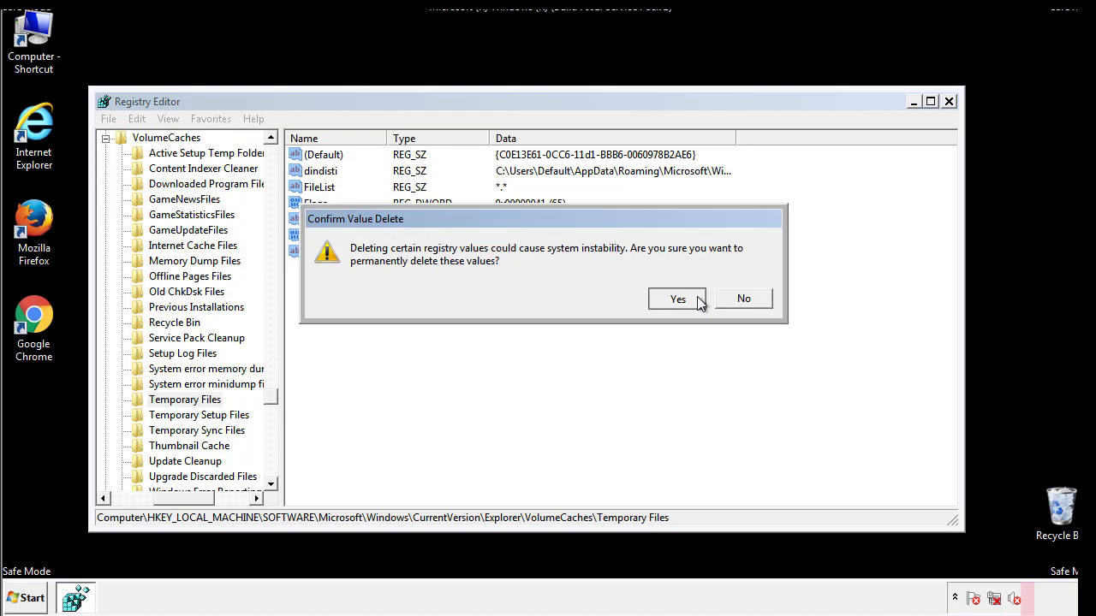
left_click(677, 298)
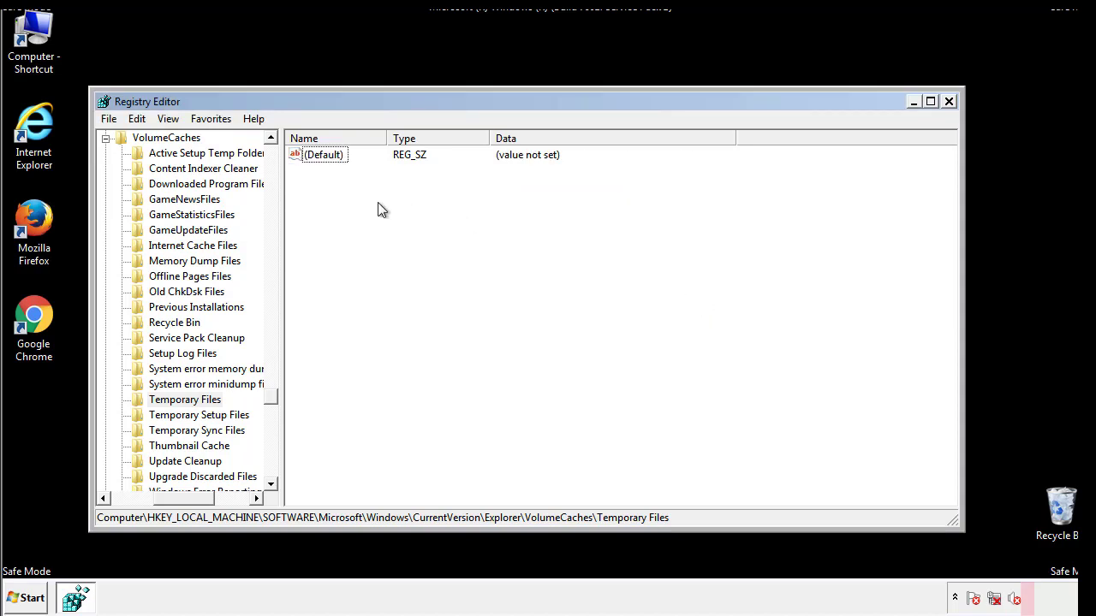
mouse_move(949, 102)
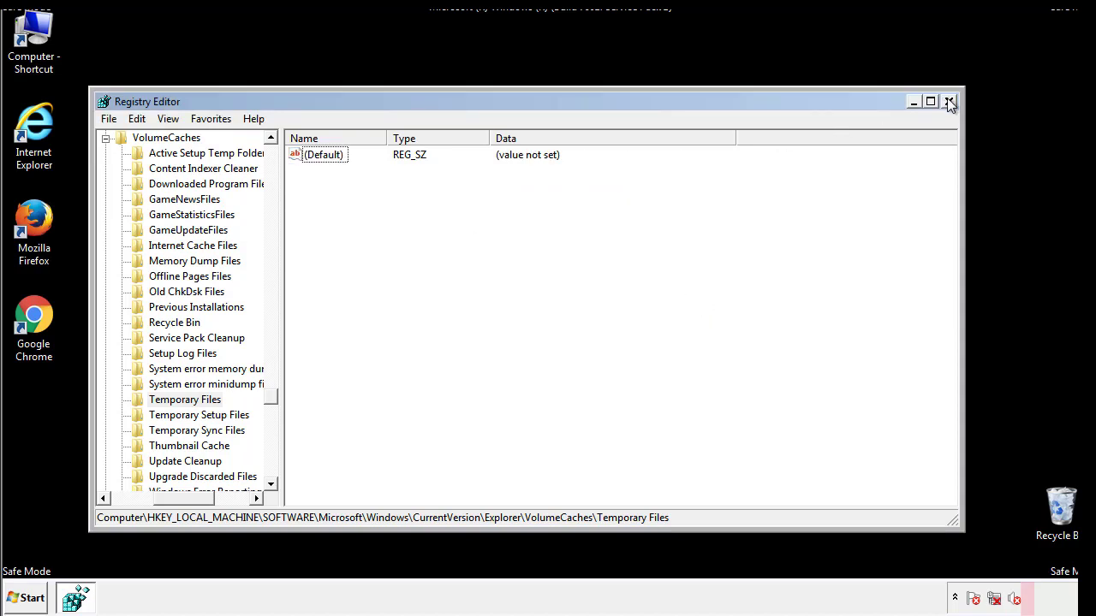
- Close Registry Editor and launch System Configuration via a msconfig Start search
left_click(948, 101)
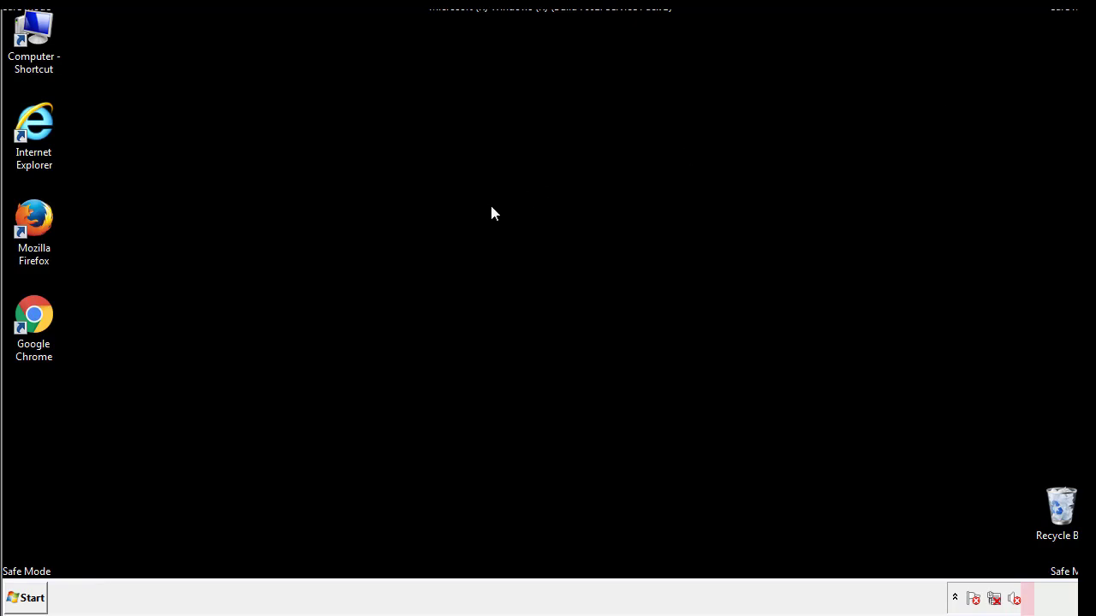
mouse_move(45, 429)
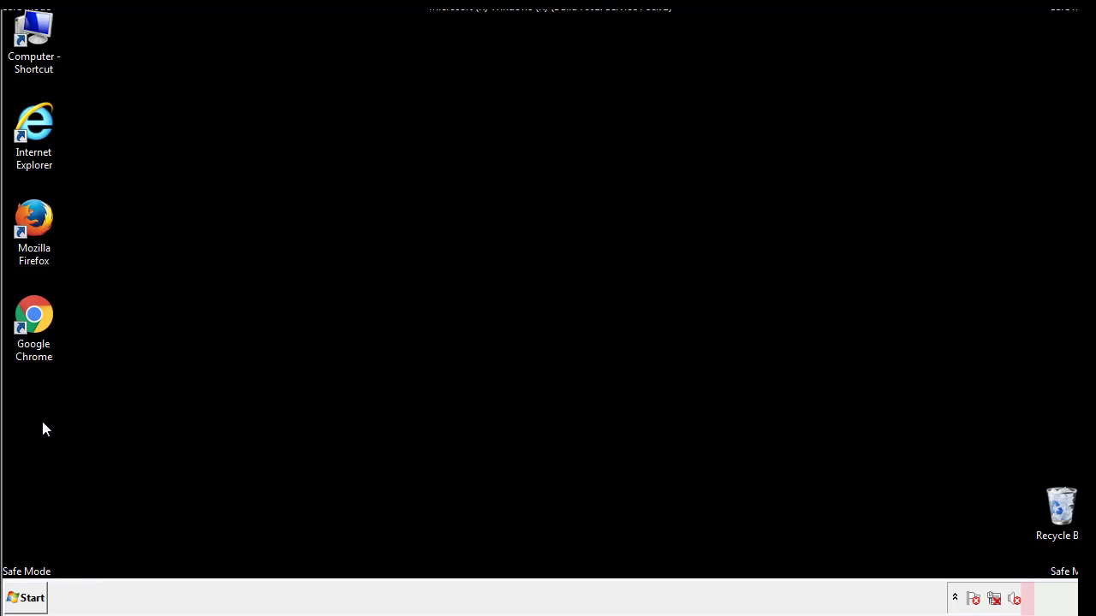
left_click(26, 598)
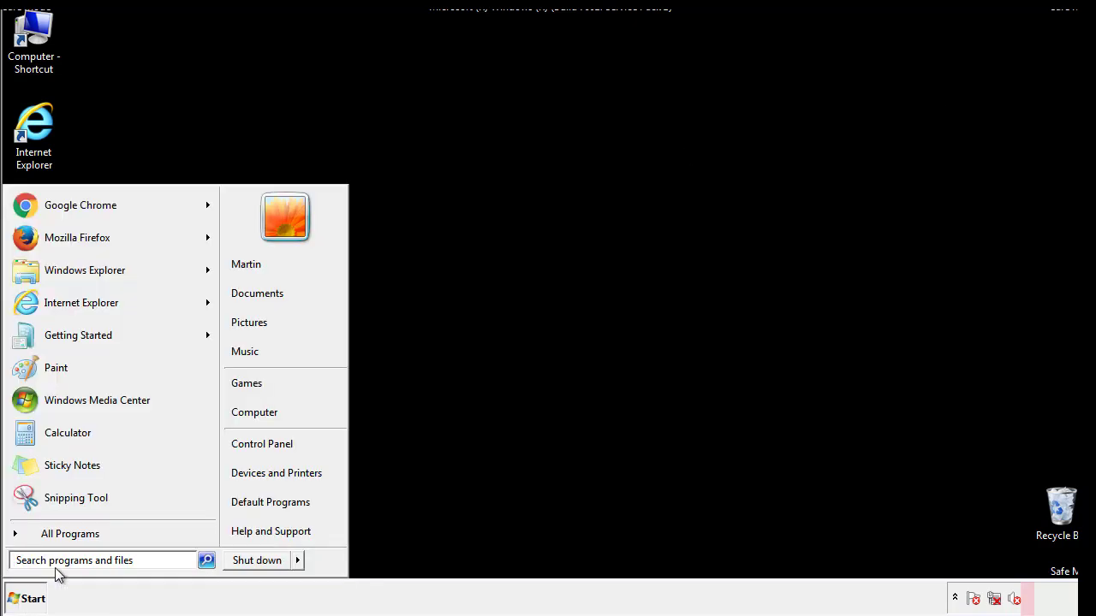
type("mscon")
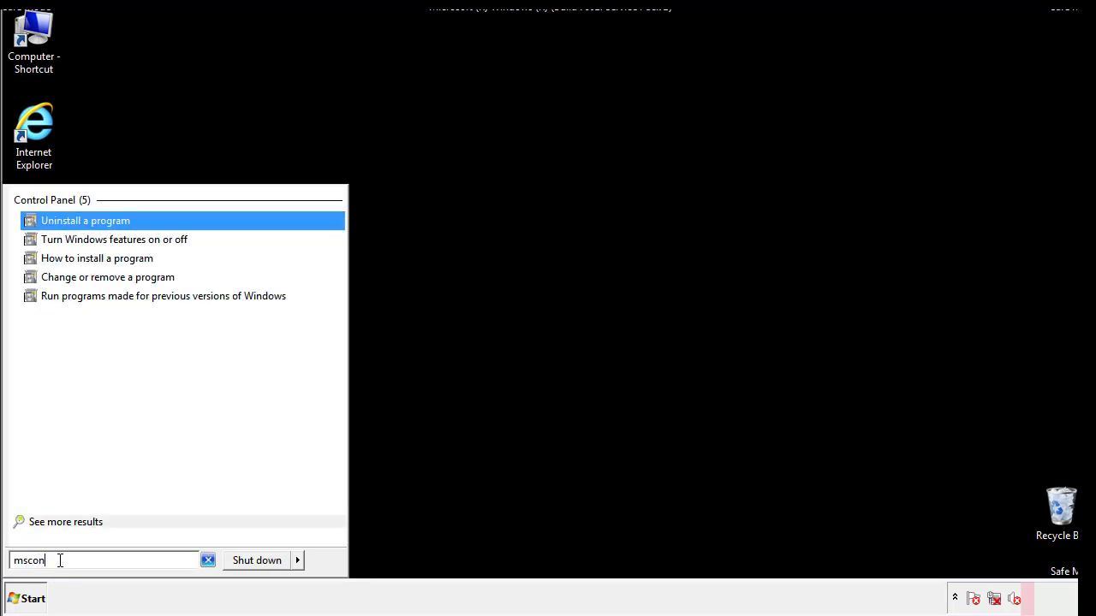
type("fig")
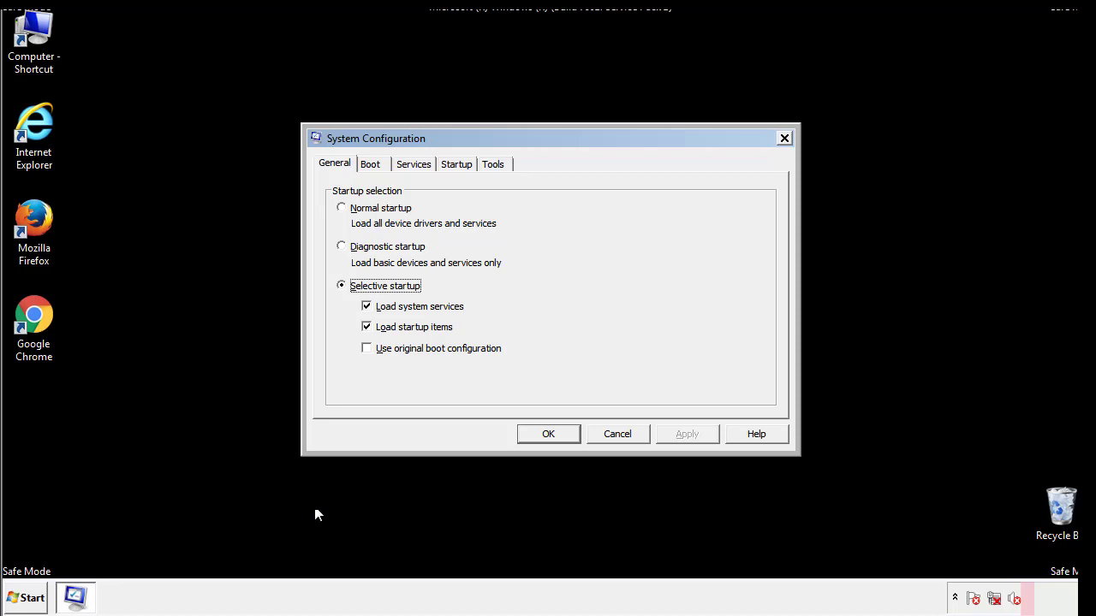
- Uncheck Safe boot on the Boot tab, apply it, and restart the computer
left_click(369, 164)
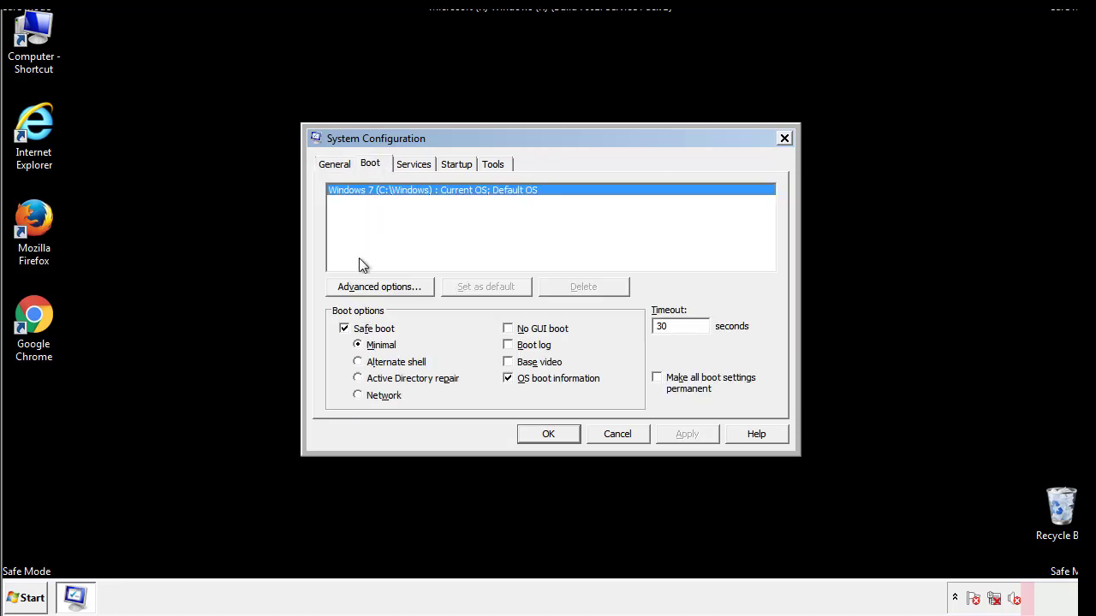
left_click(344, 327)
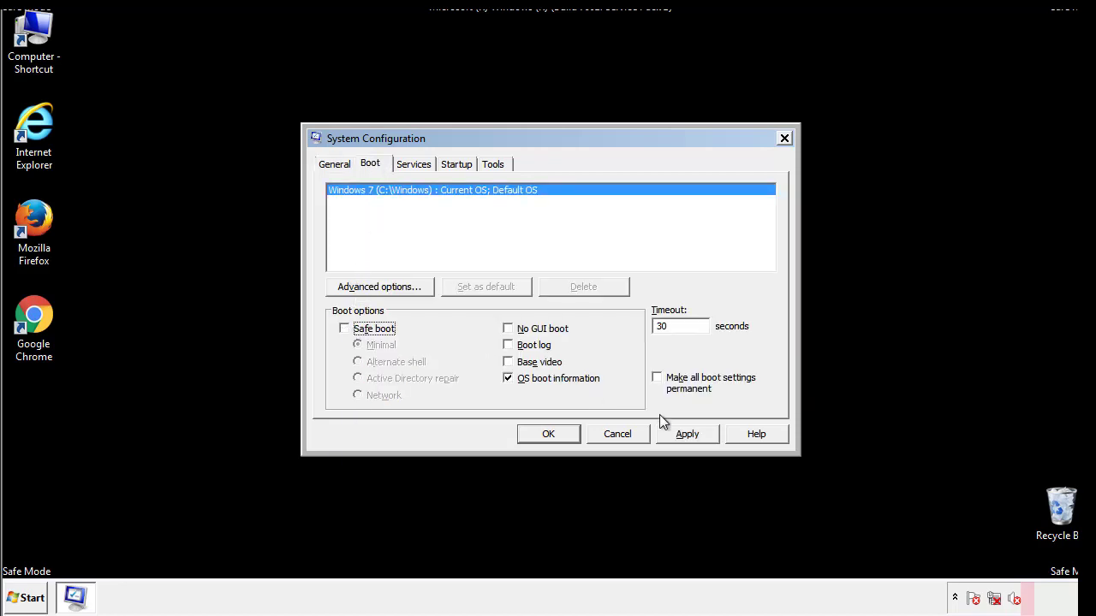
left_click(548, 434)
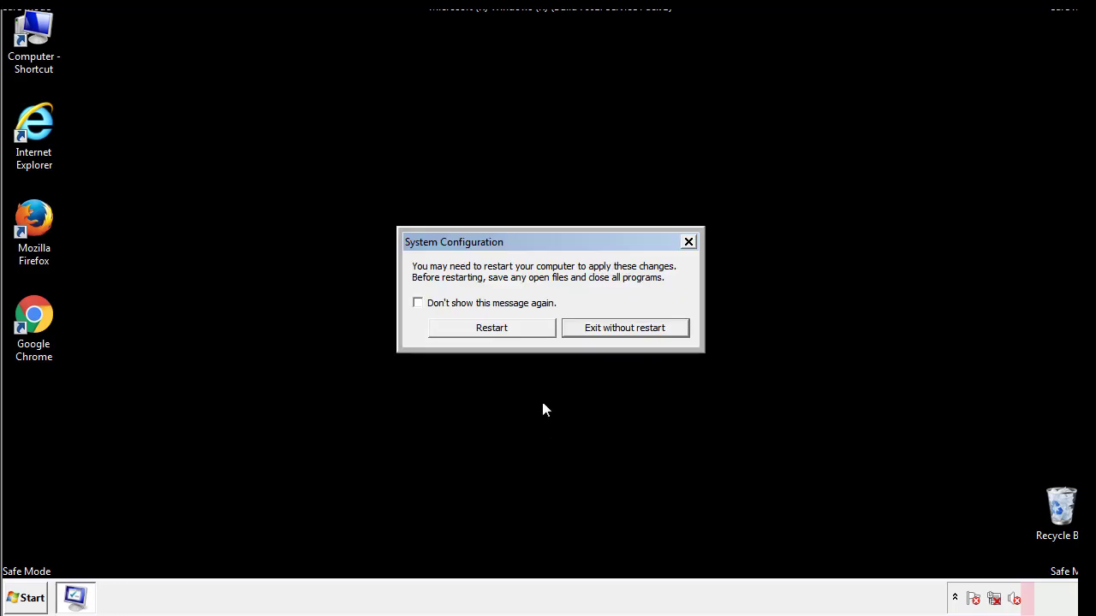
left_click(490, 327)
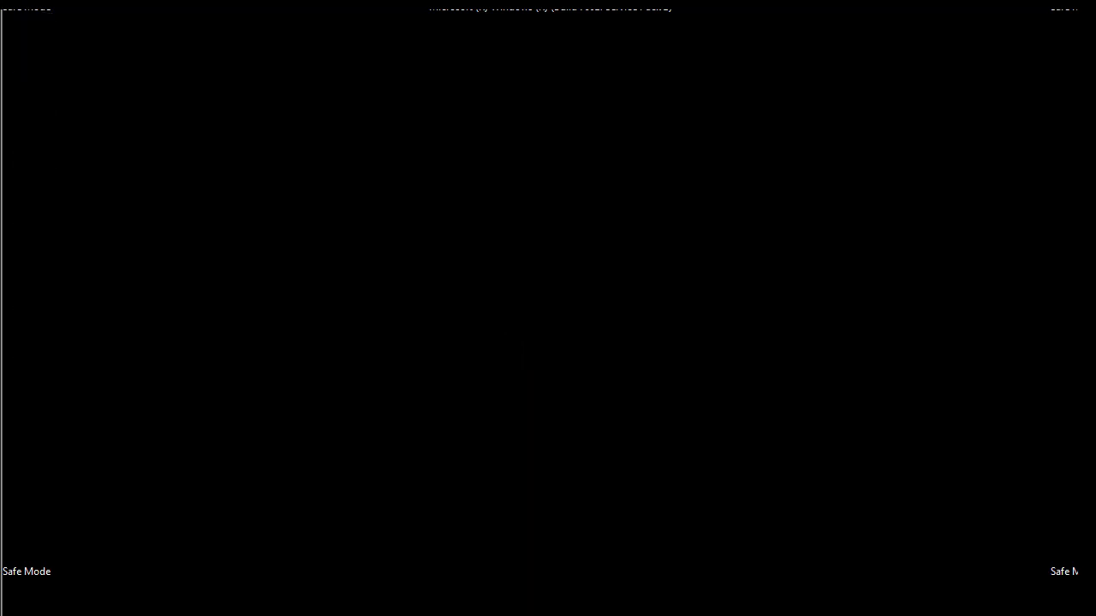